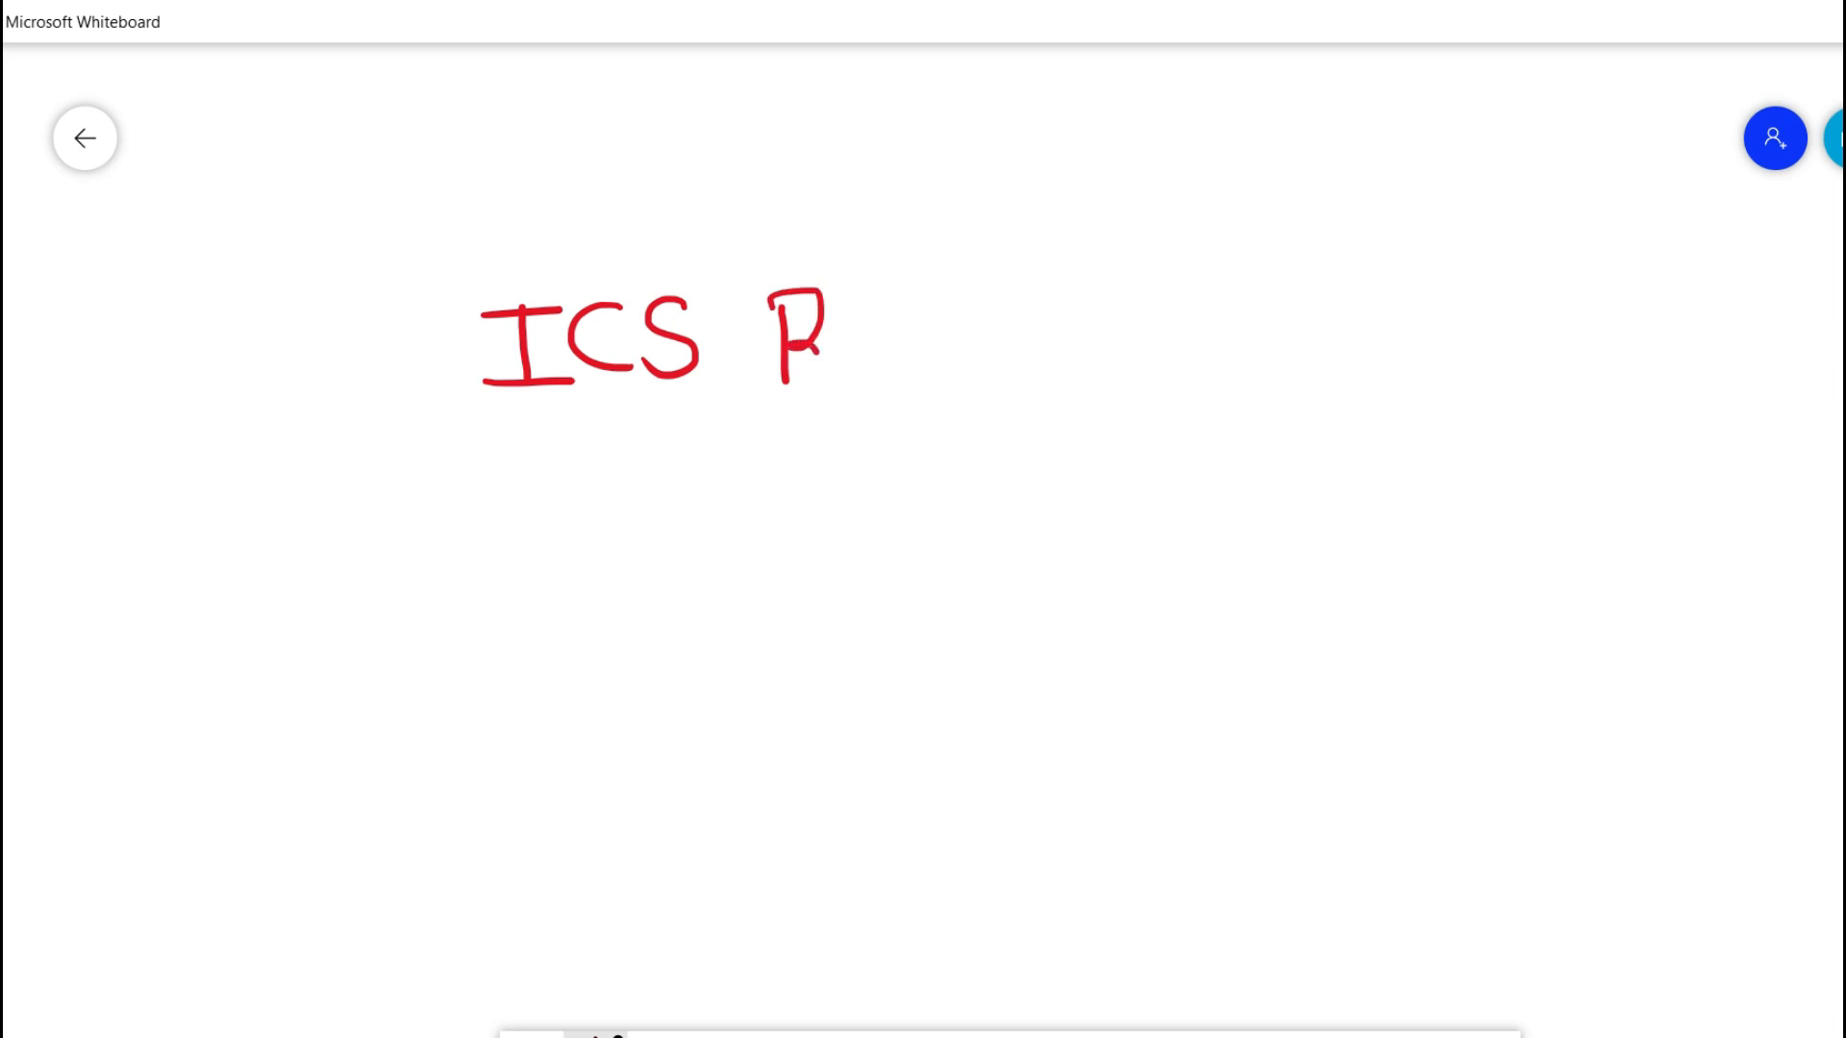
Step: Finish writing 'Rack room' in red, underline ICS and Rack room, and begin 'Basic' below
left_click_drag(825, 342, 937, 342)
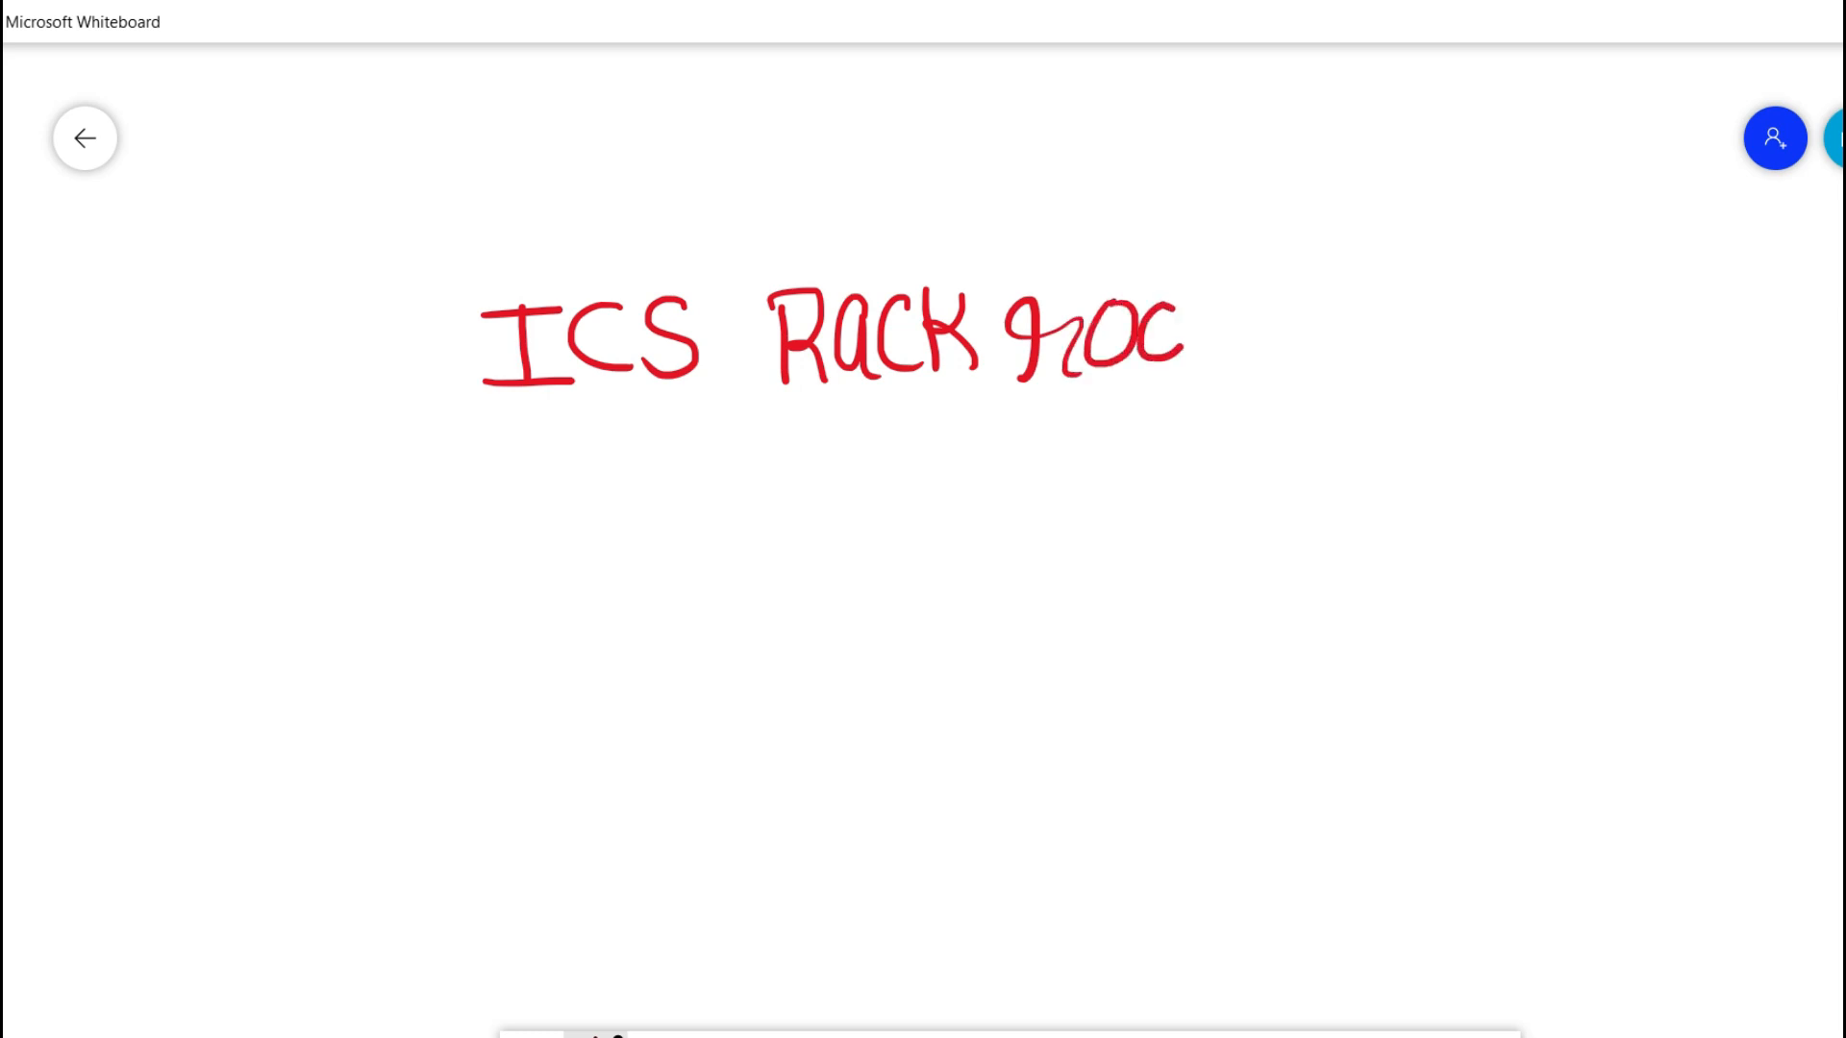
left_click_drag(1131, 329, 1283, 342)
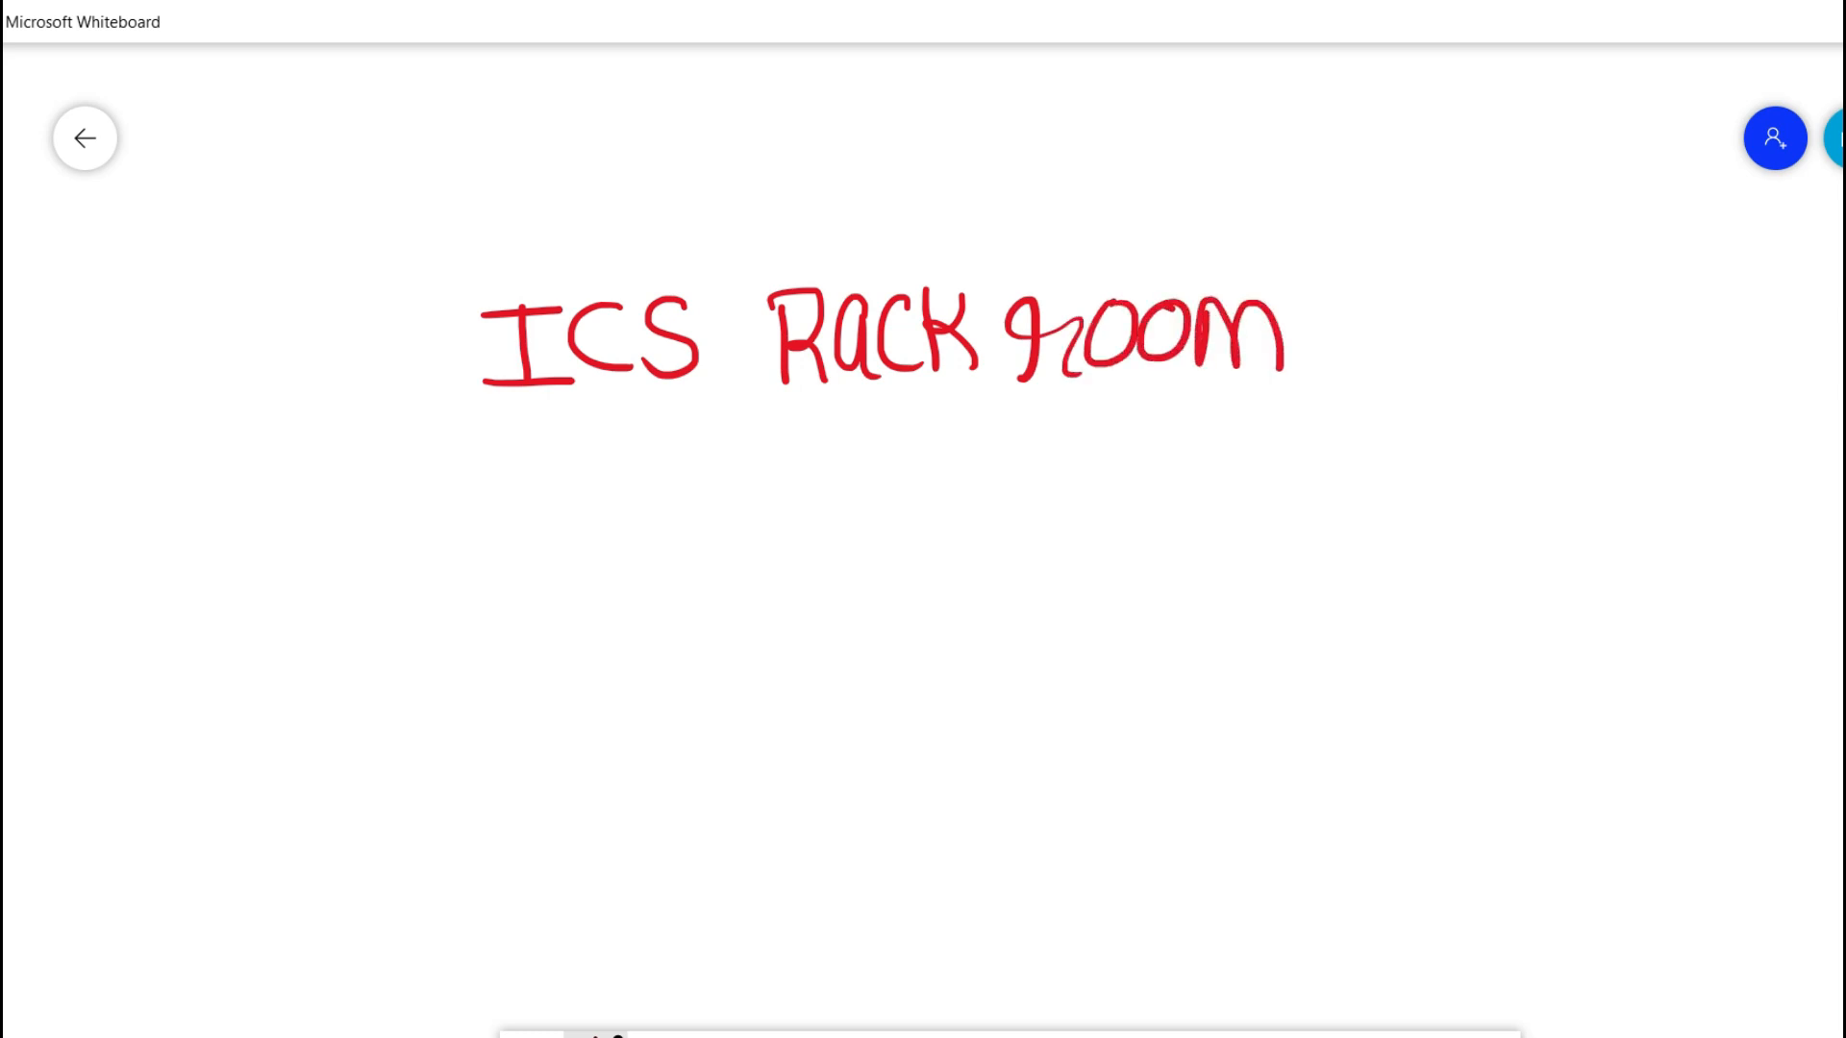
left_click_drag(506, 404, 711, 396)
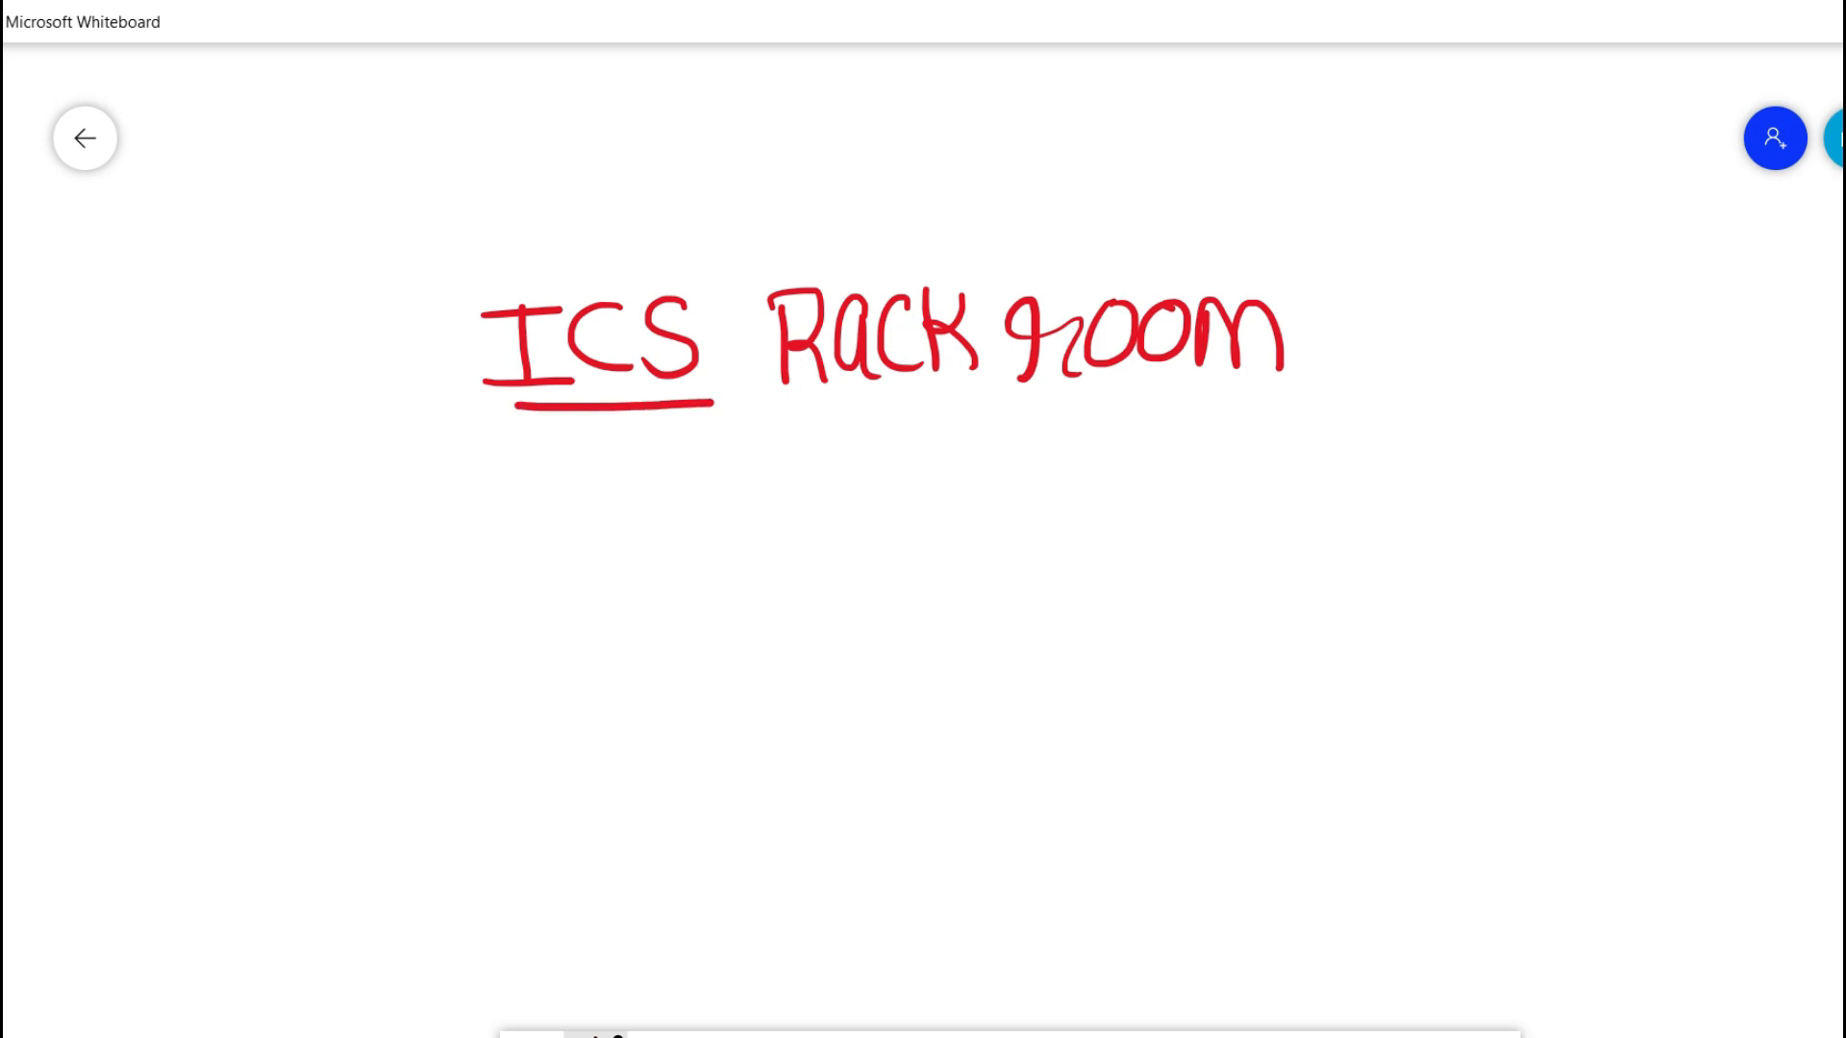
left_click_drag(782, 400, 1236, 406)
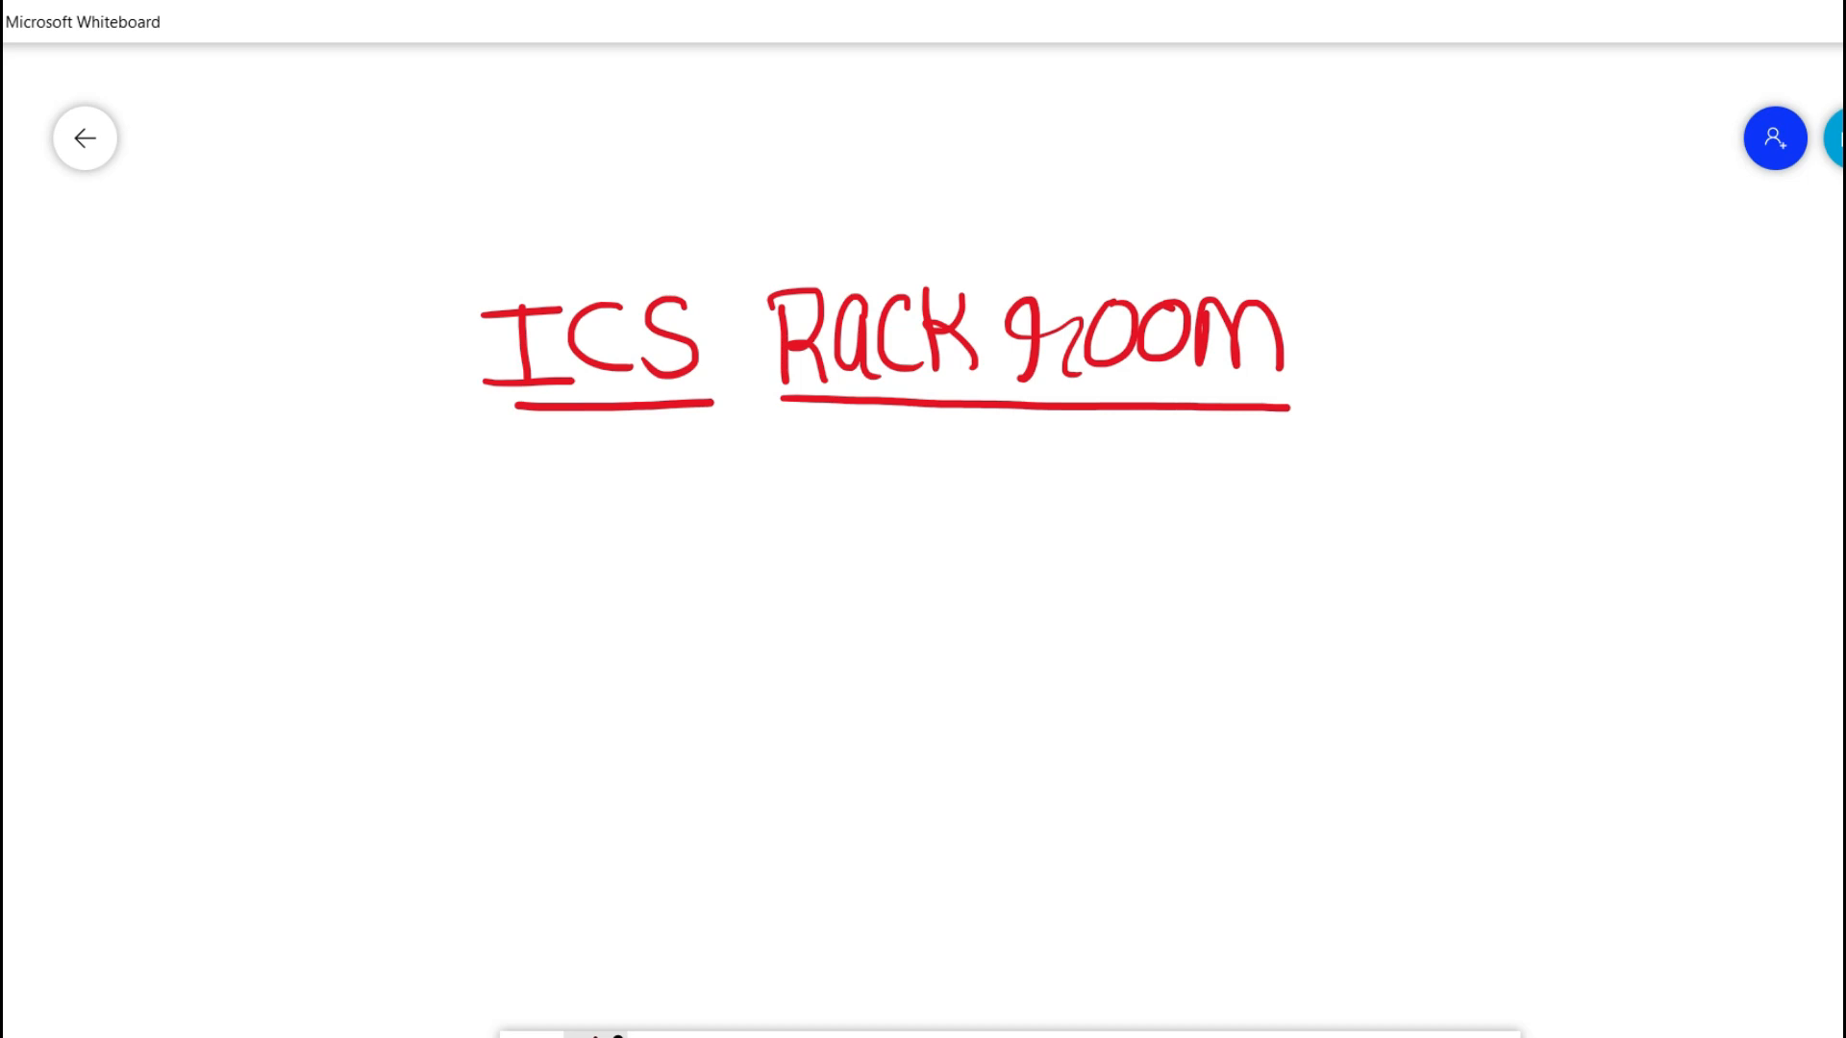
left_click_drag(437, 548, 438, 589)
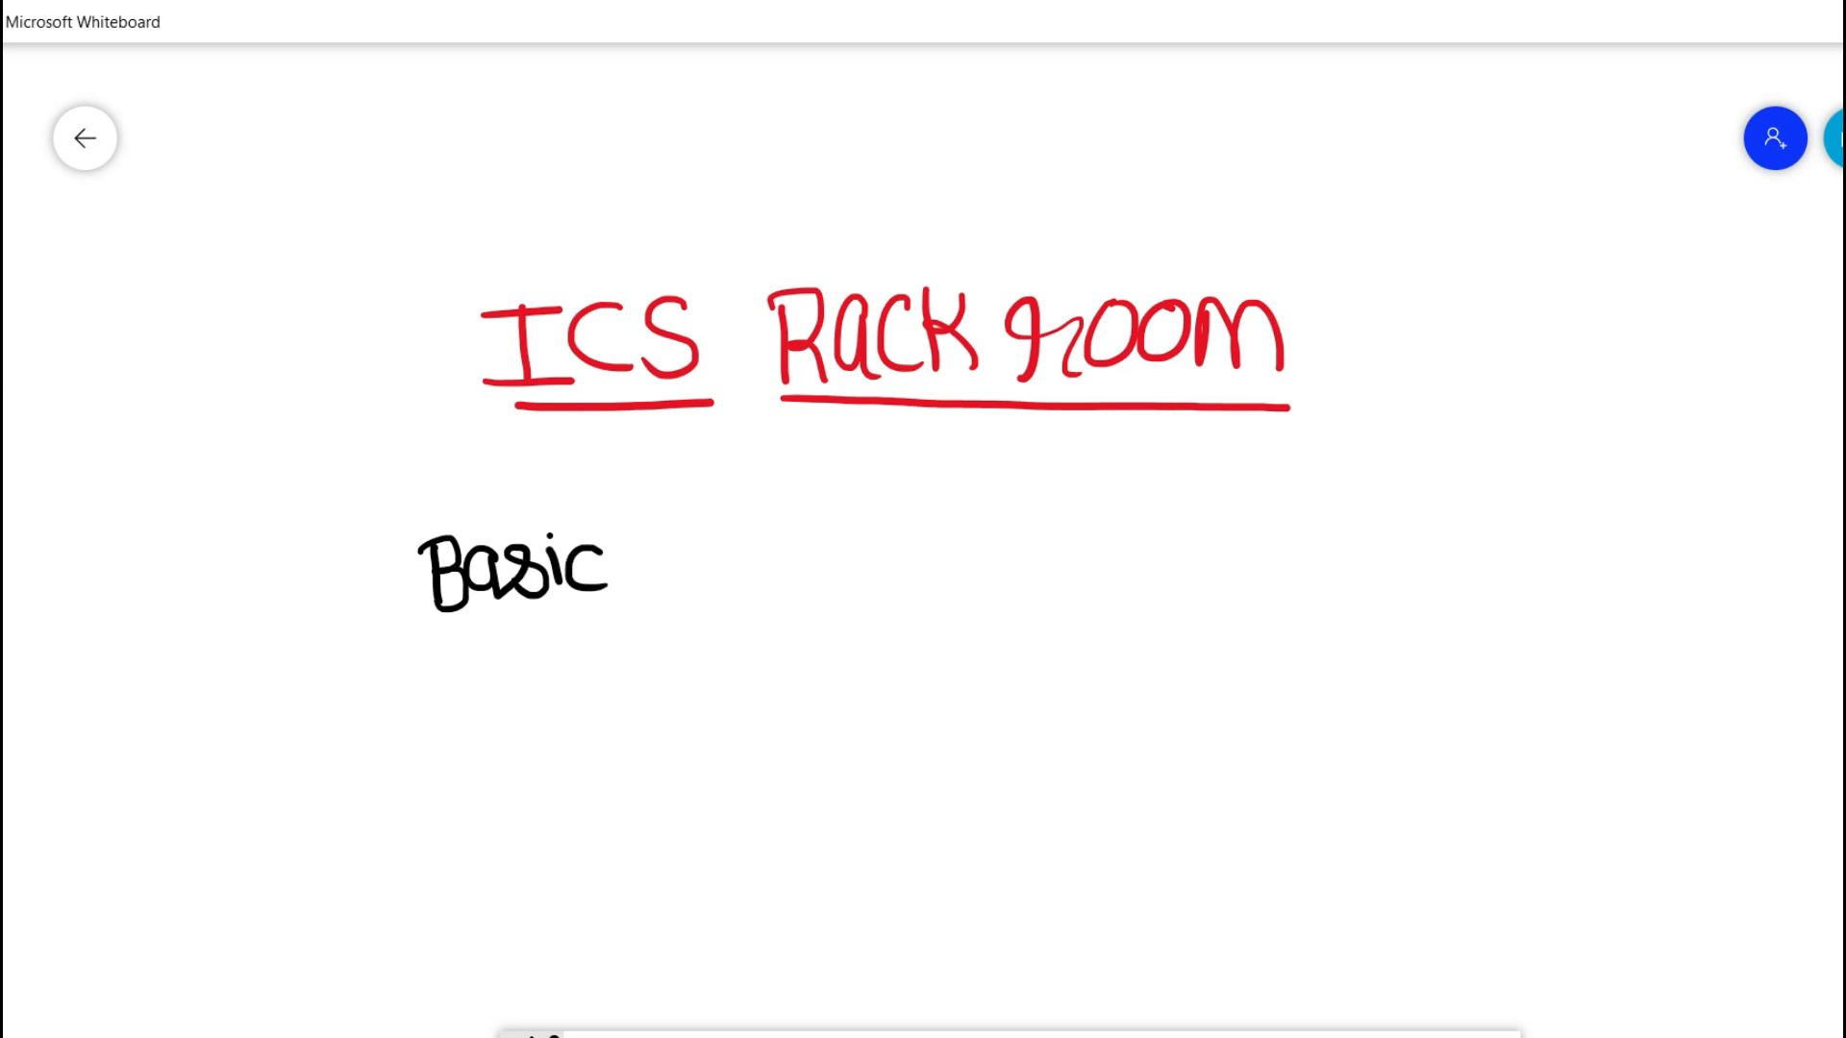
Step: Handwrite 'Basic concepts & fundamentals', 'Technological updates' and the Oil & Gas line in black
left_click_drag(654, 577, 882, 572)
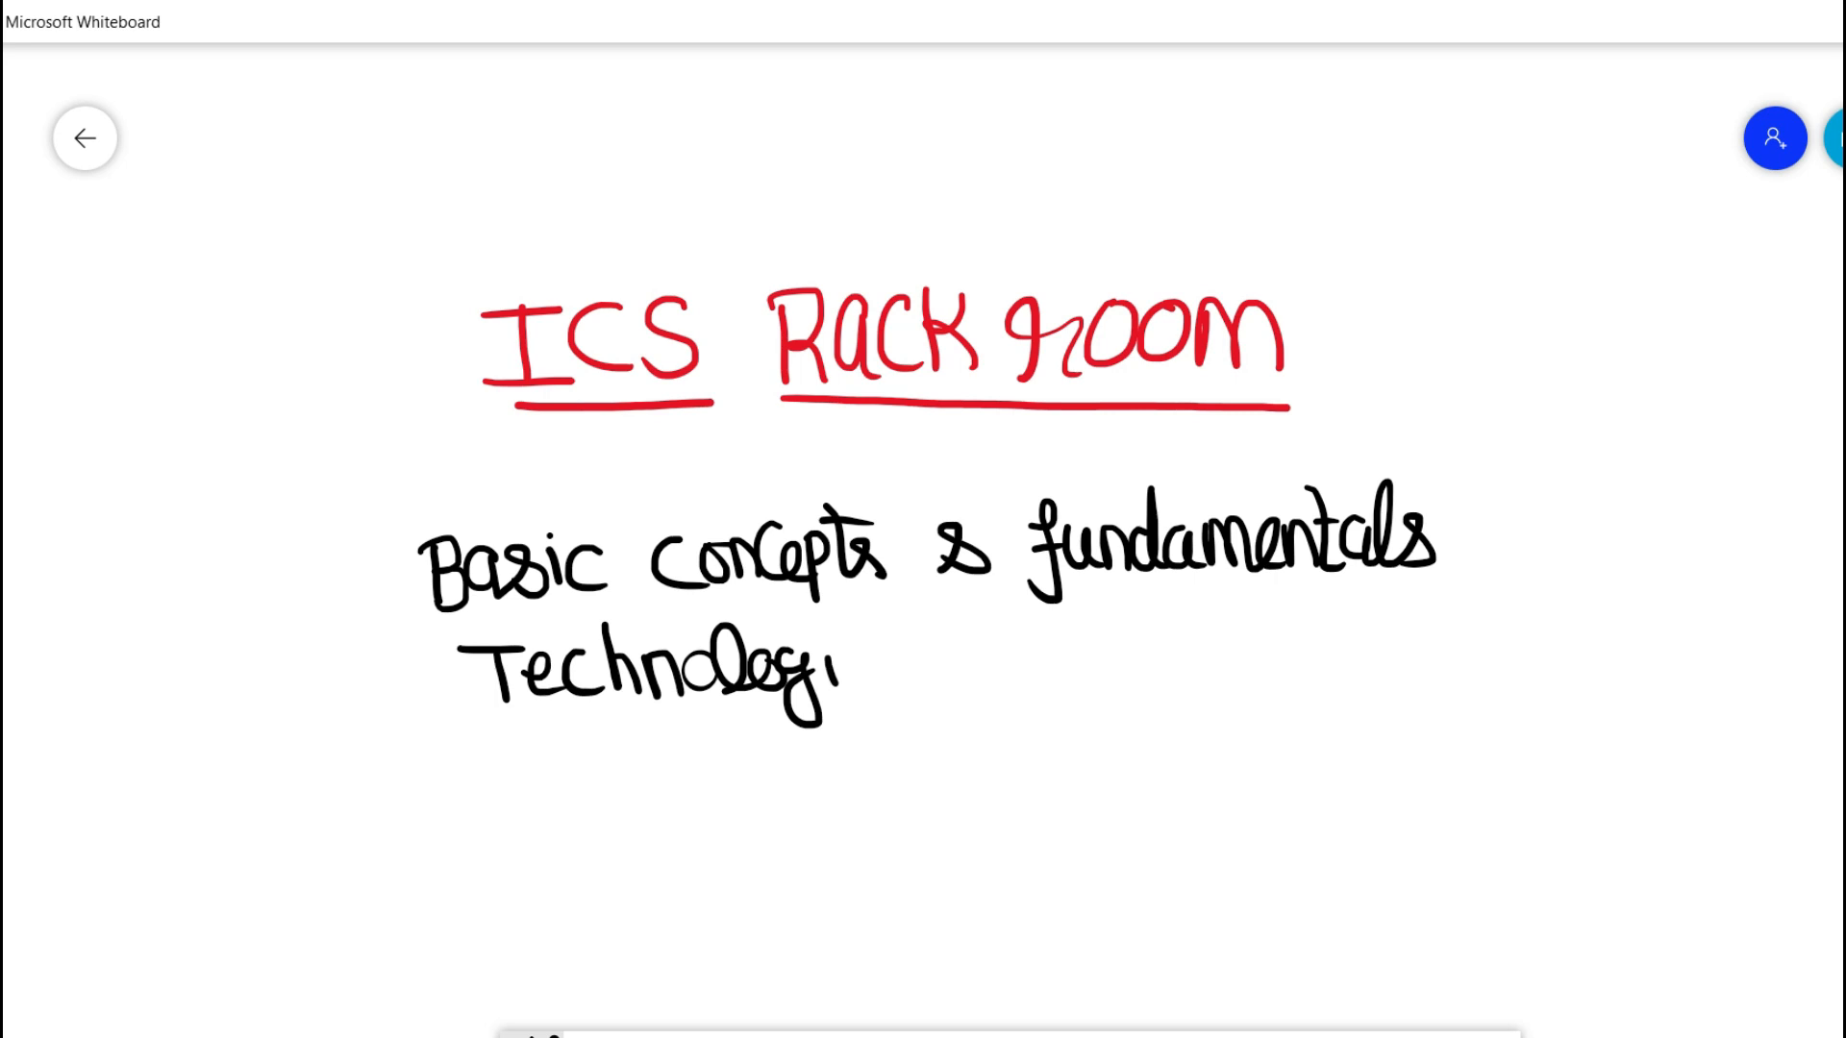
left_click_drag(848, 659, 1048, 677)
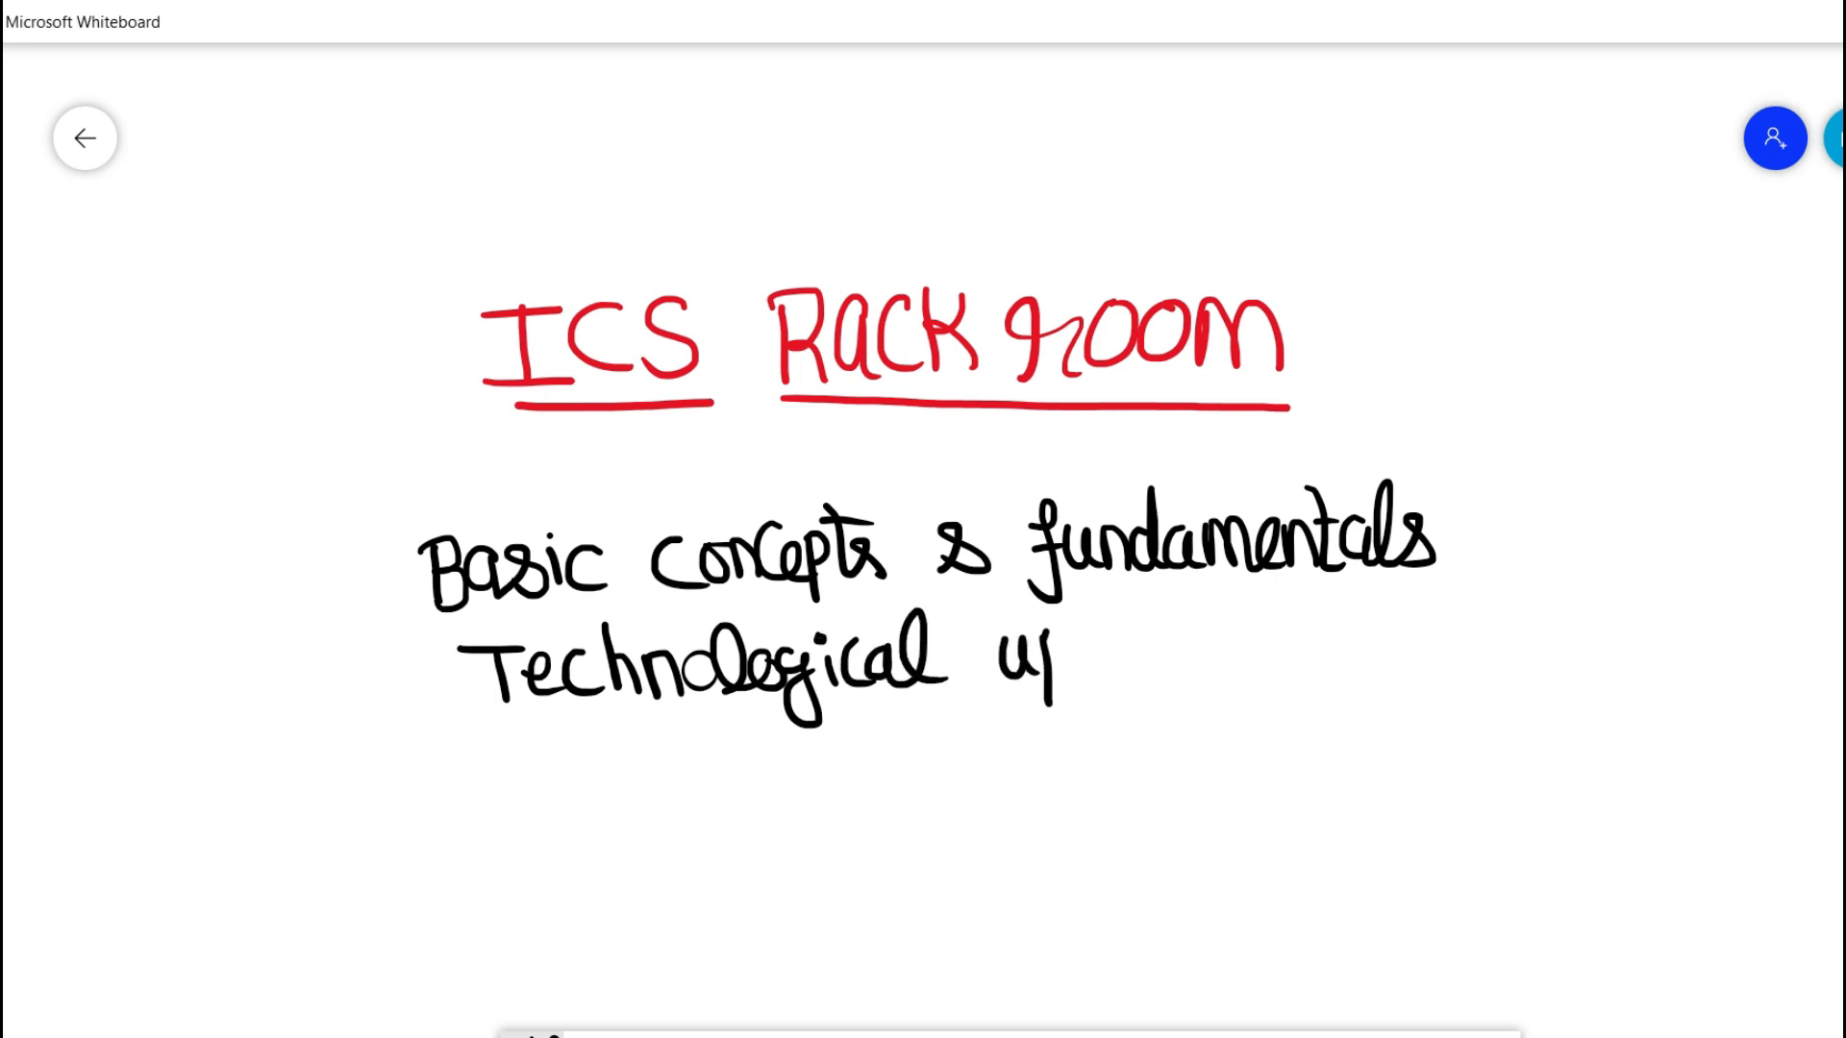
type("pdates")
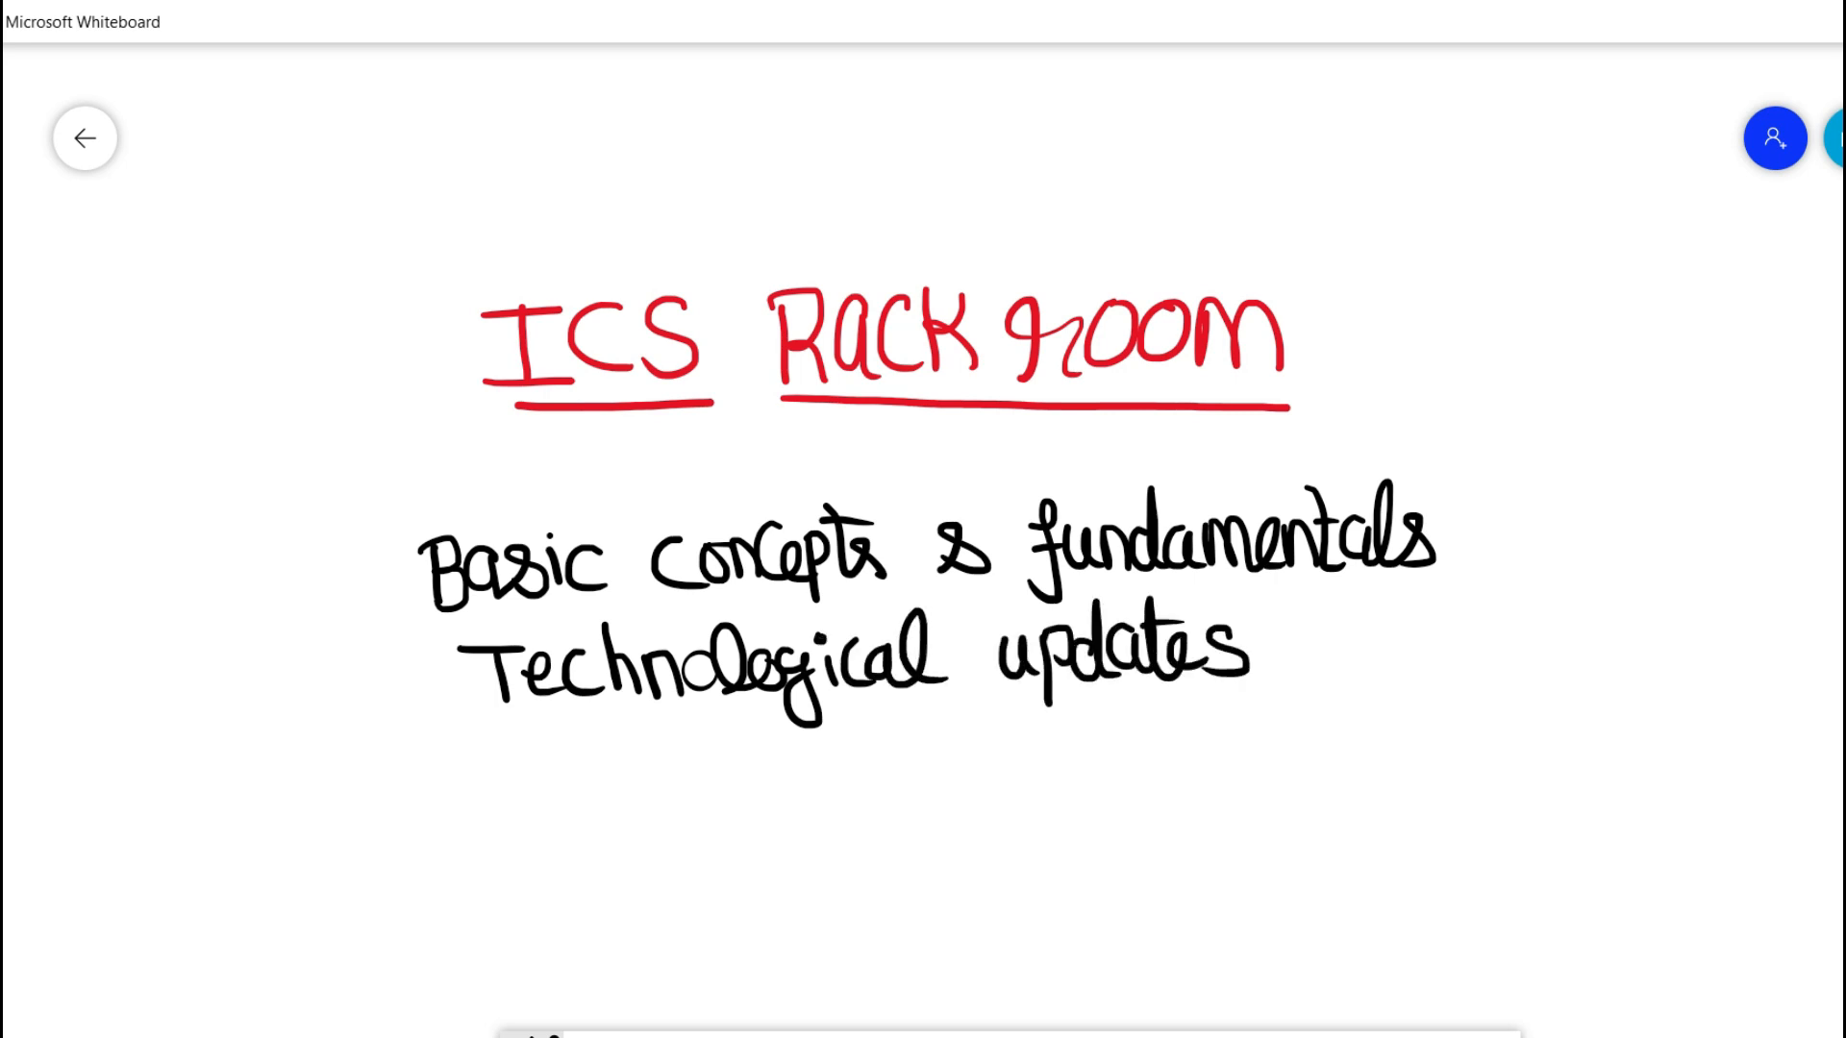
left_click_drag(494, 777, 659, 766)
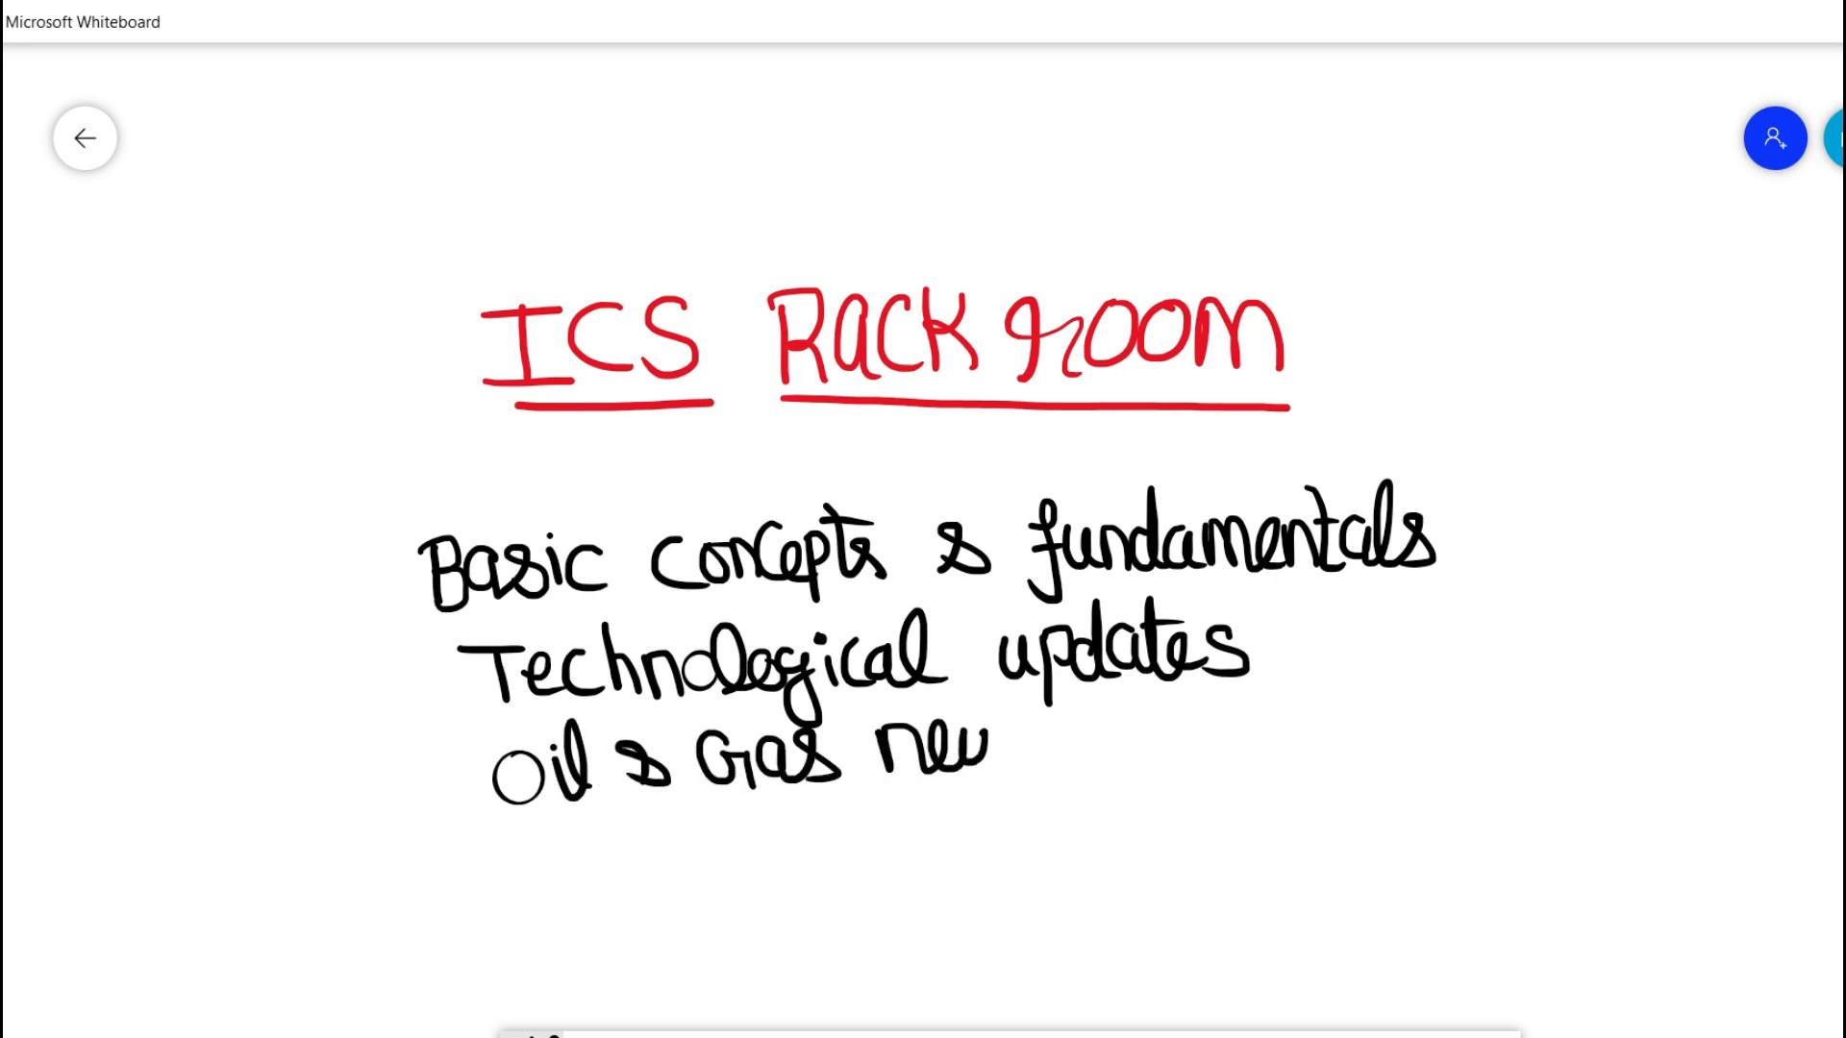
left_click_drag(965, 754, 1060, 754)
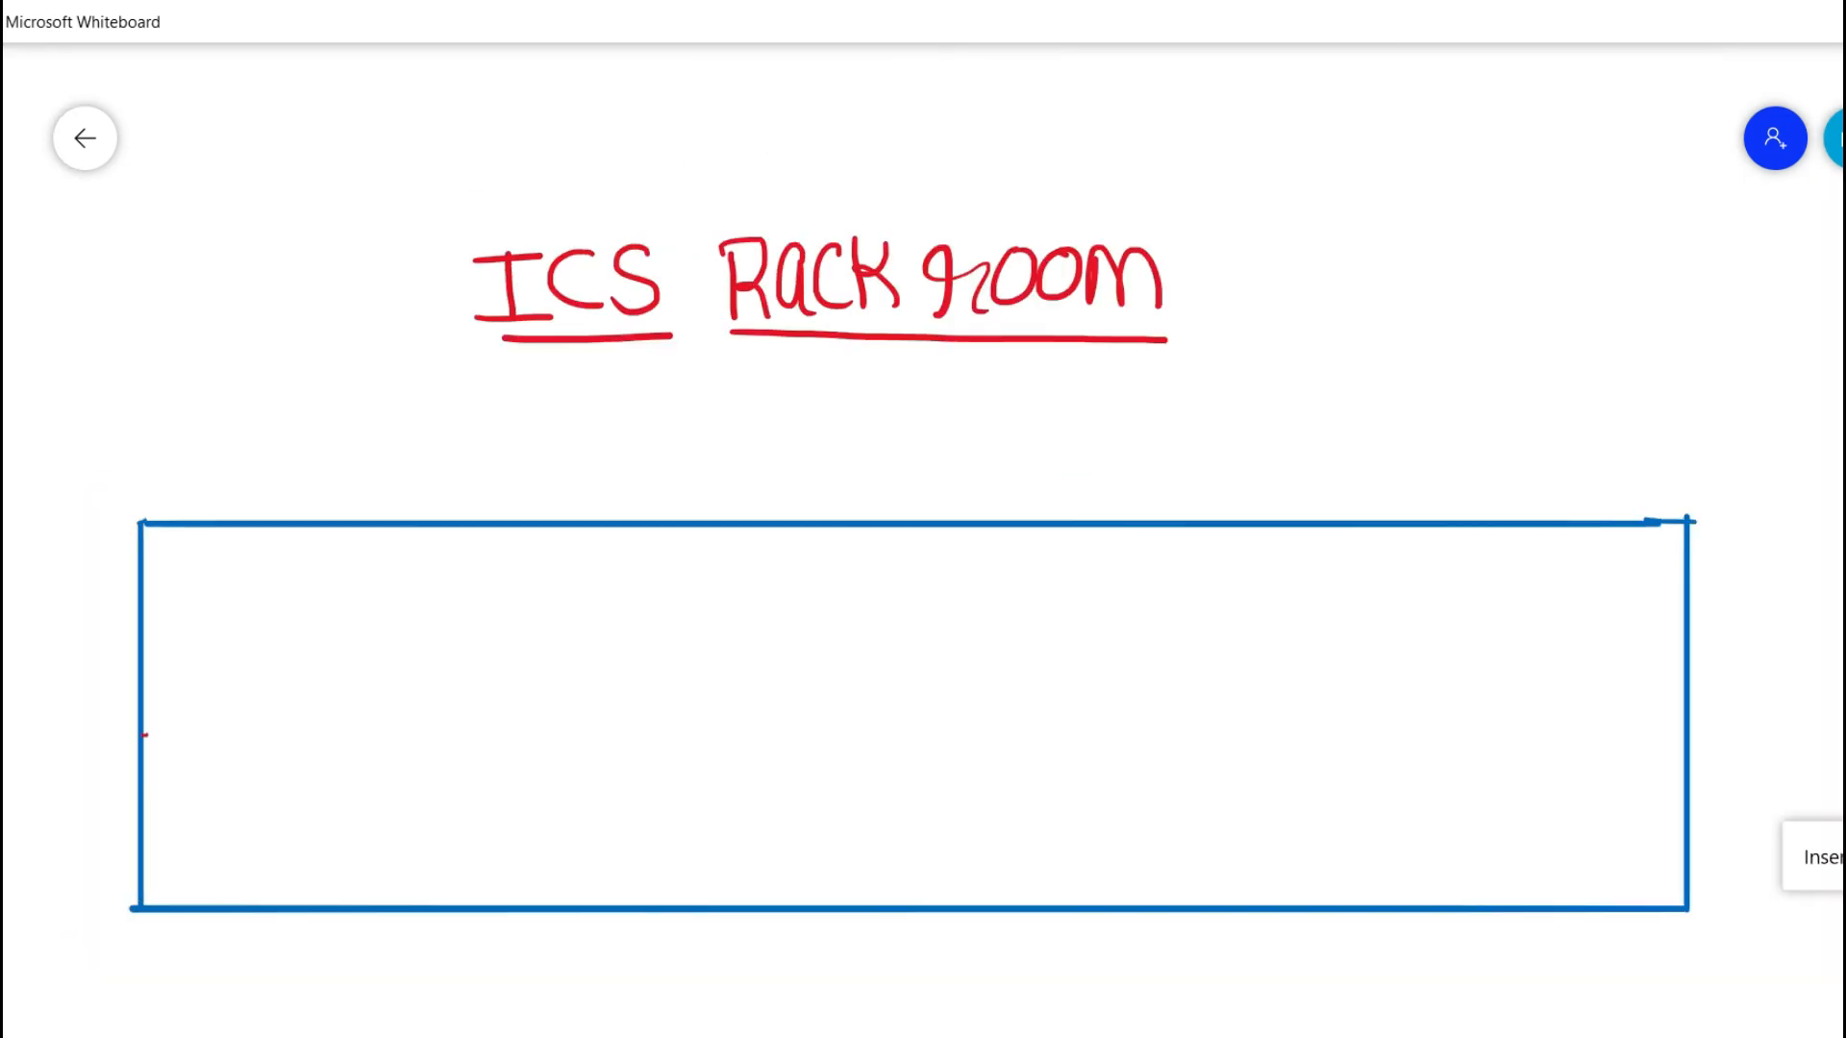
Step: Draw a red door arc labelled 'main entry' on the left wall and an 'Emergency exit' below the room
left_click_drag(146, 679, 234, 735)
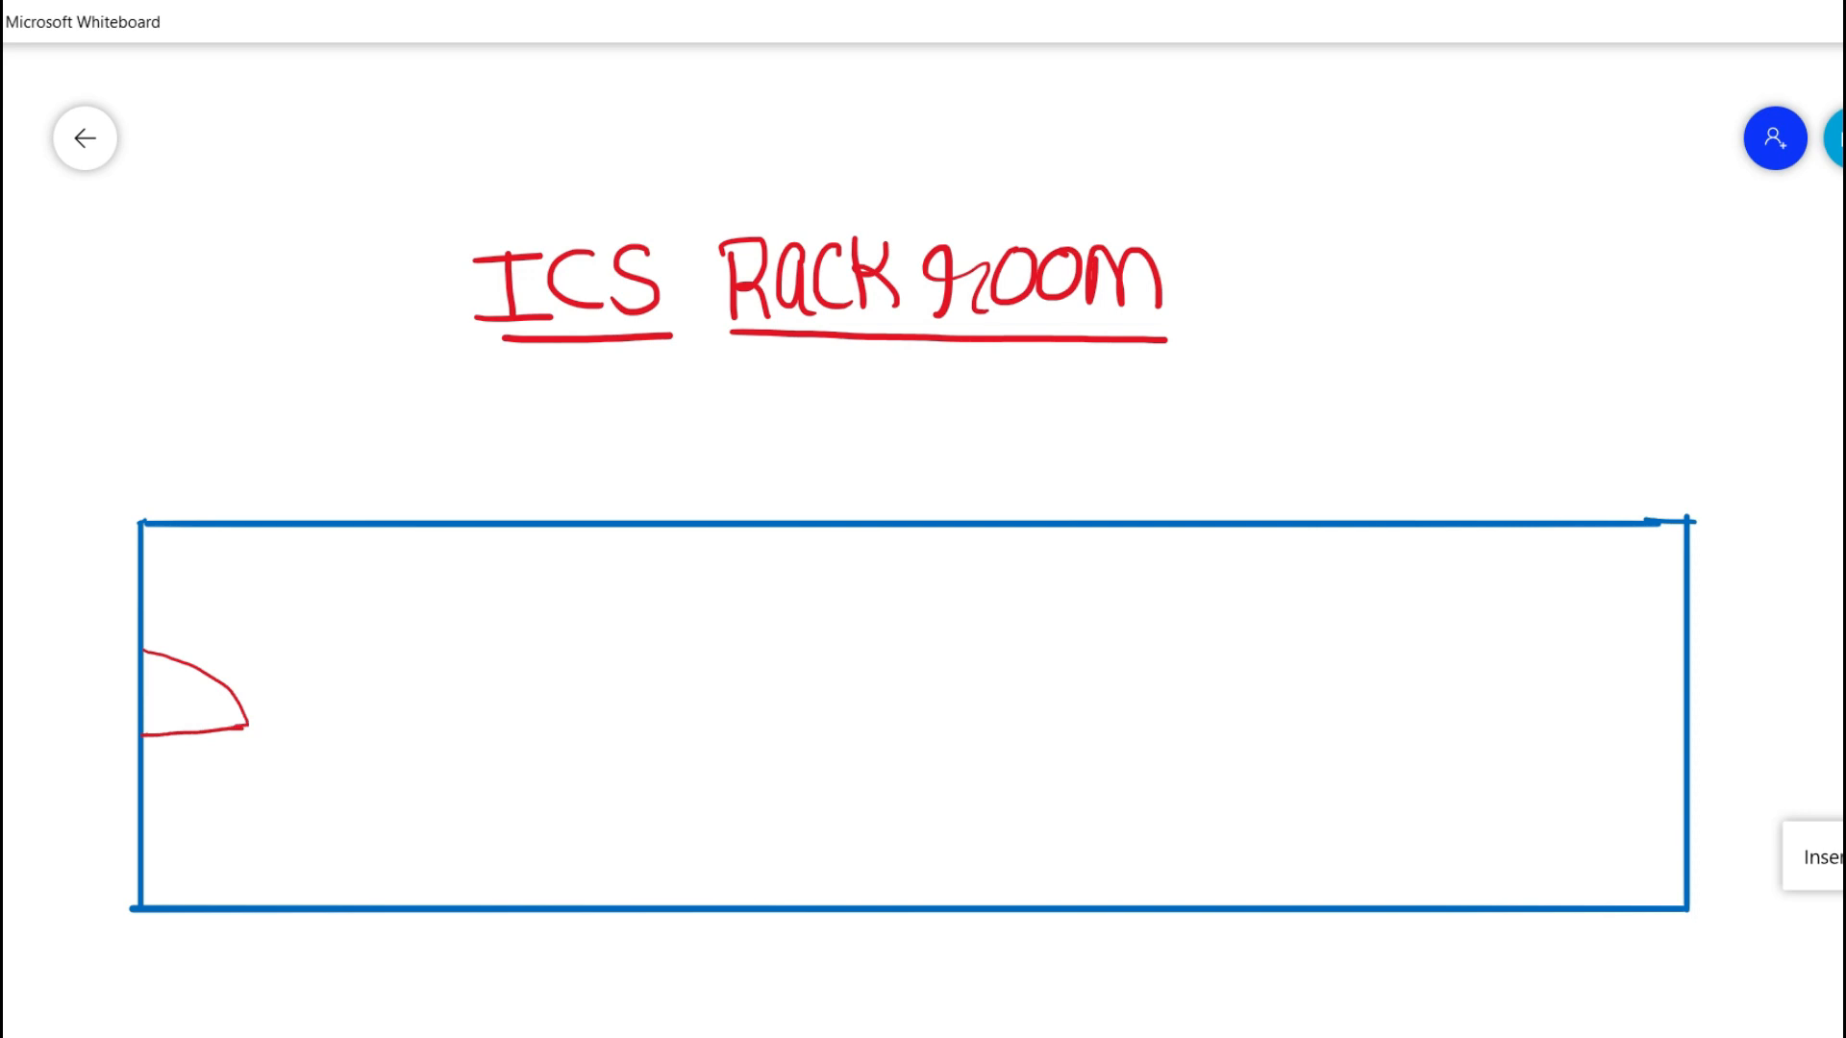
left_click_drag(83, 692, 148, 682)
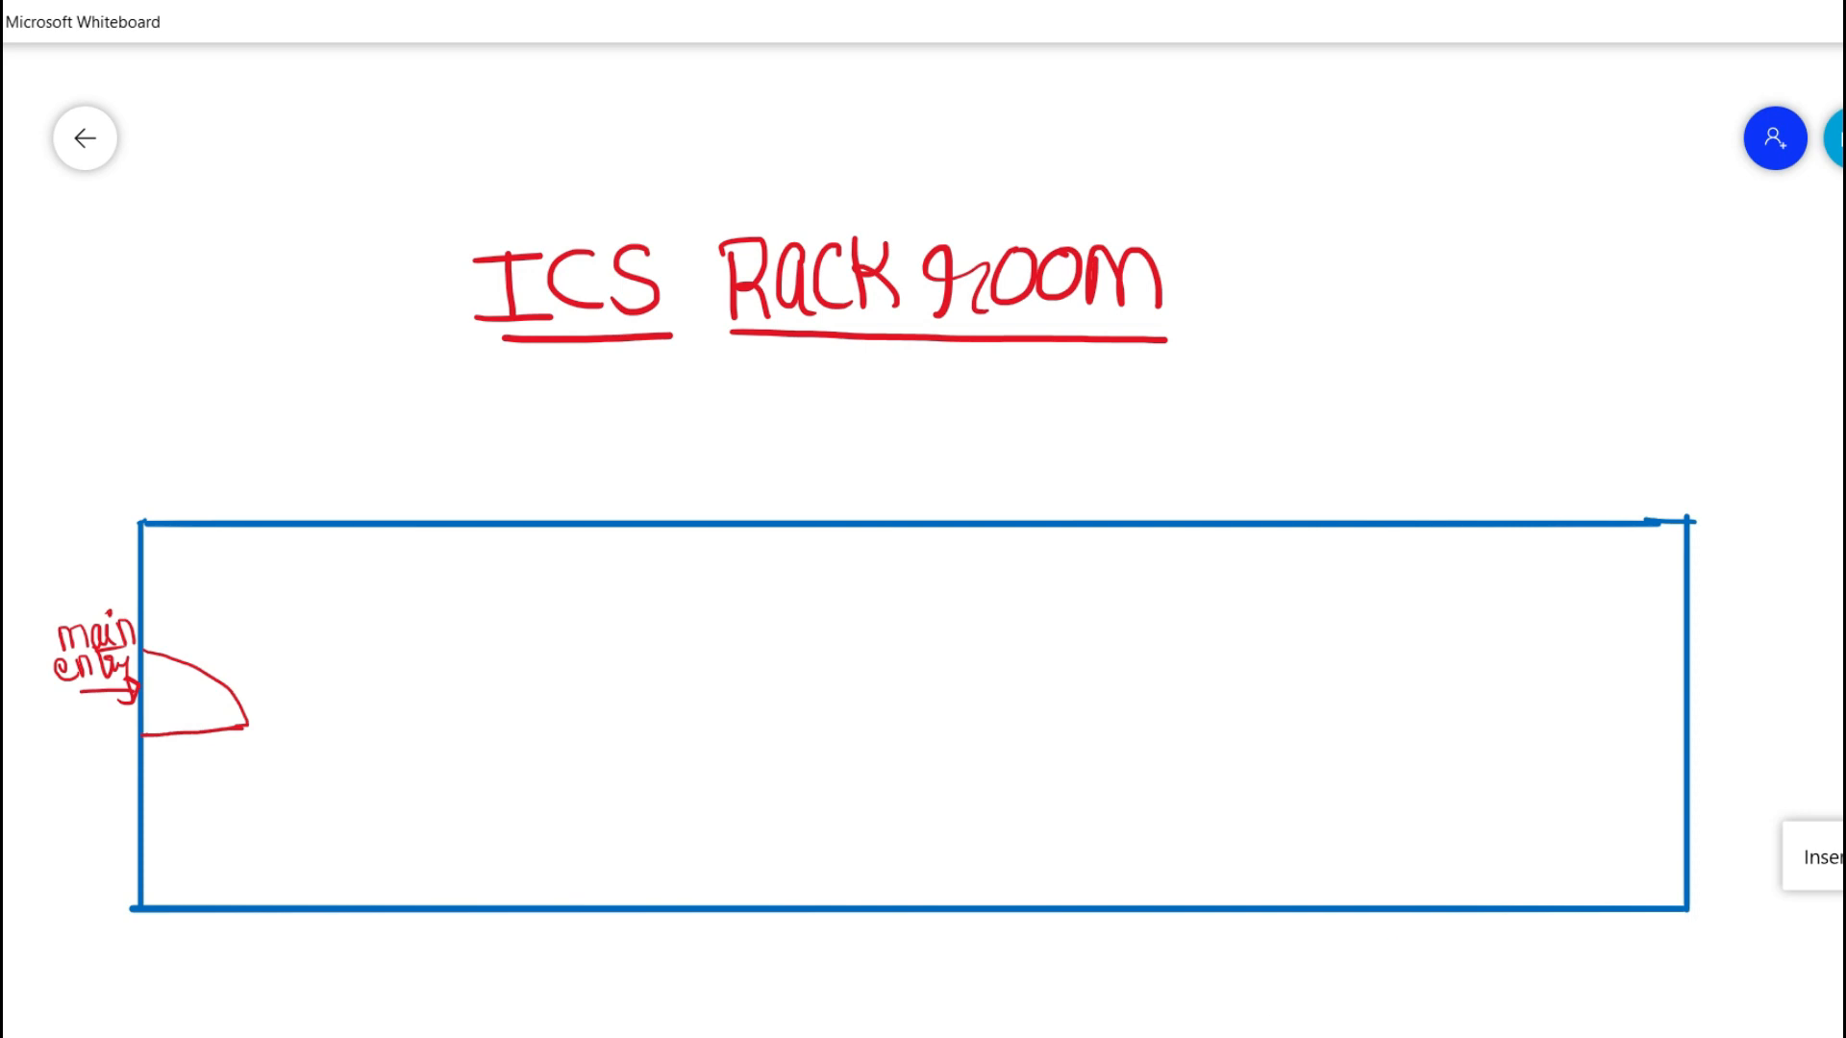
left_click_drag(1419, 931, 1420, 1006)
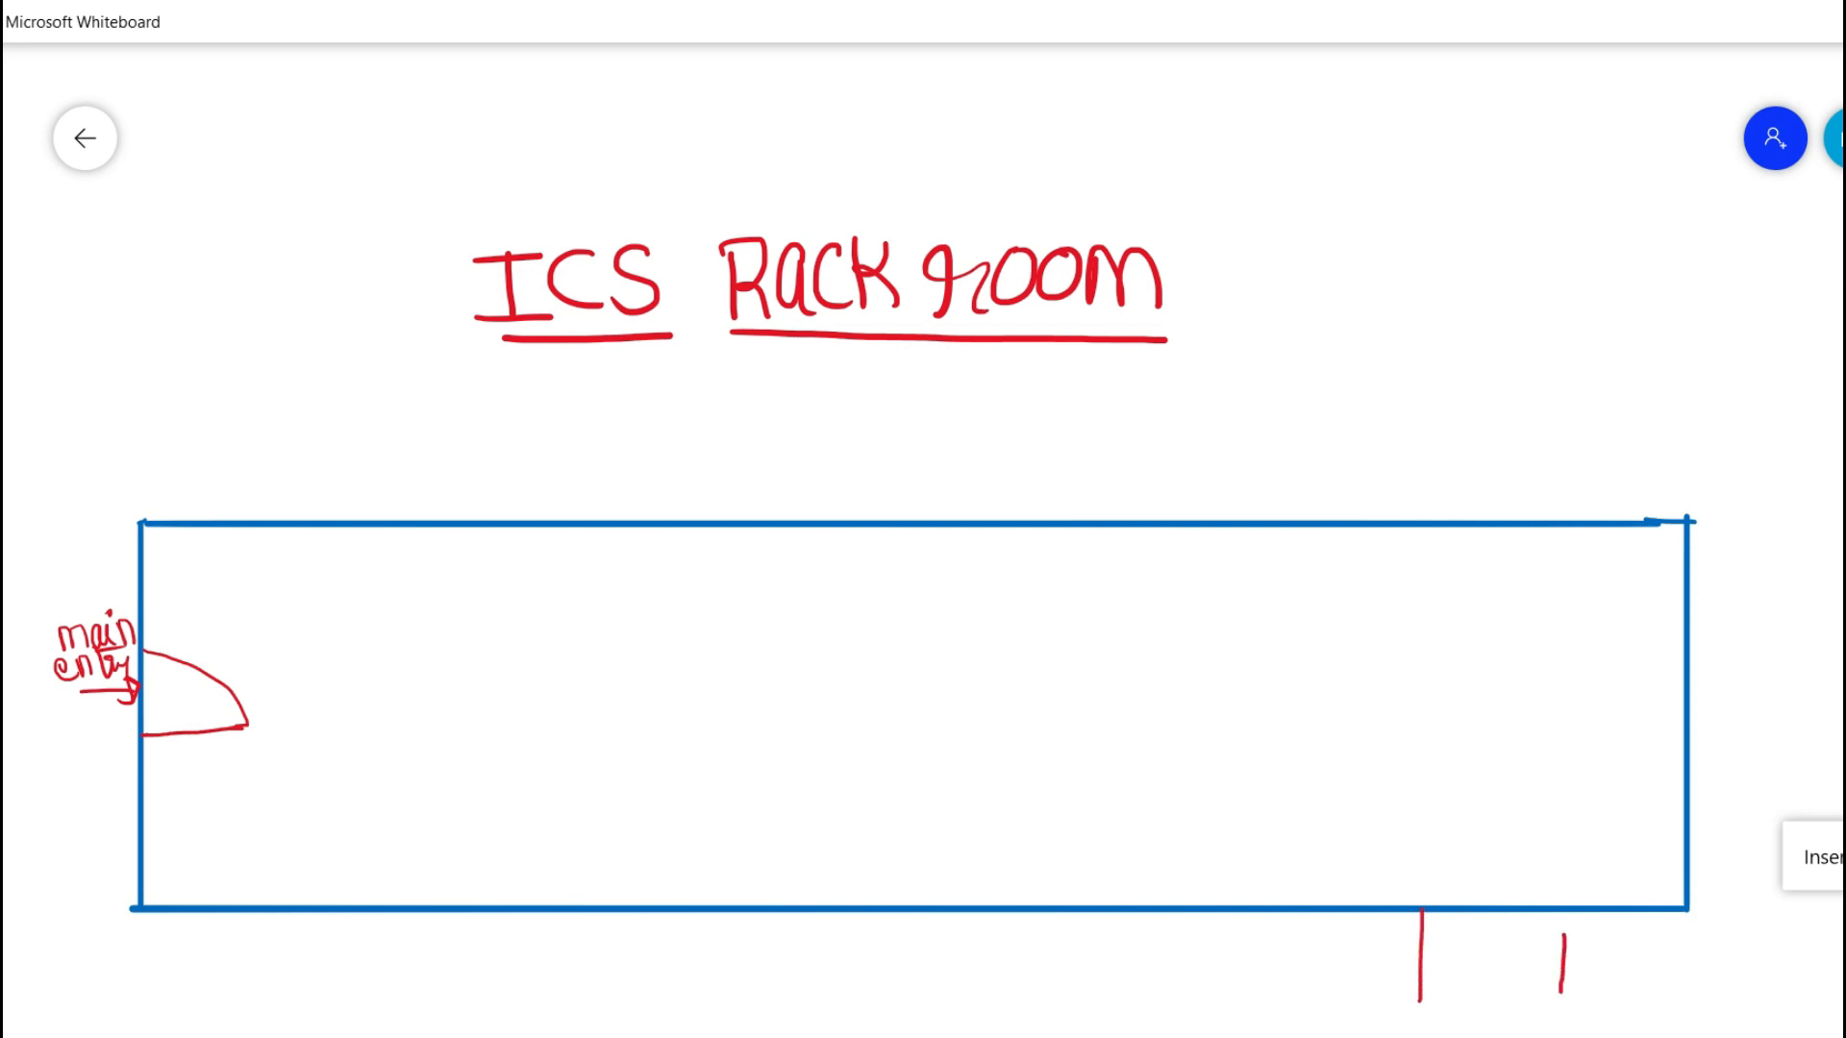
left_click_drag(1425, 954, 1566, 954)
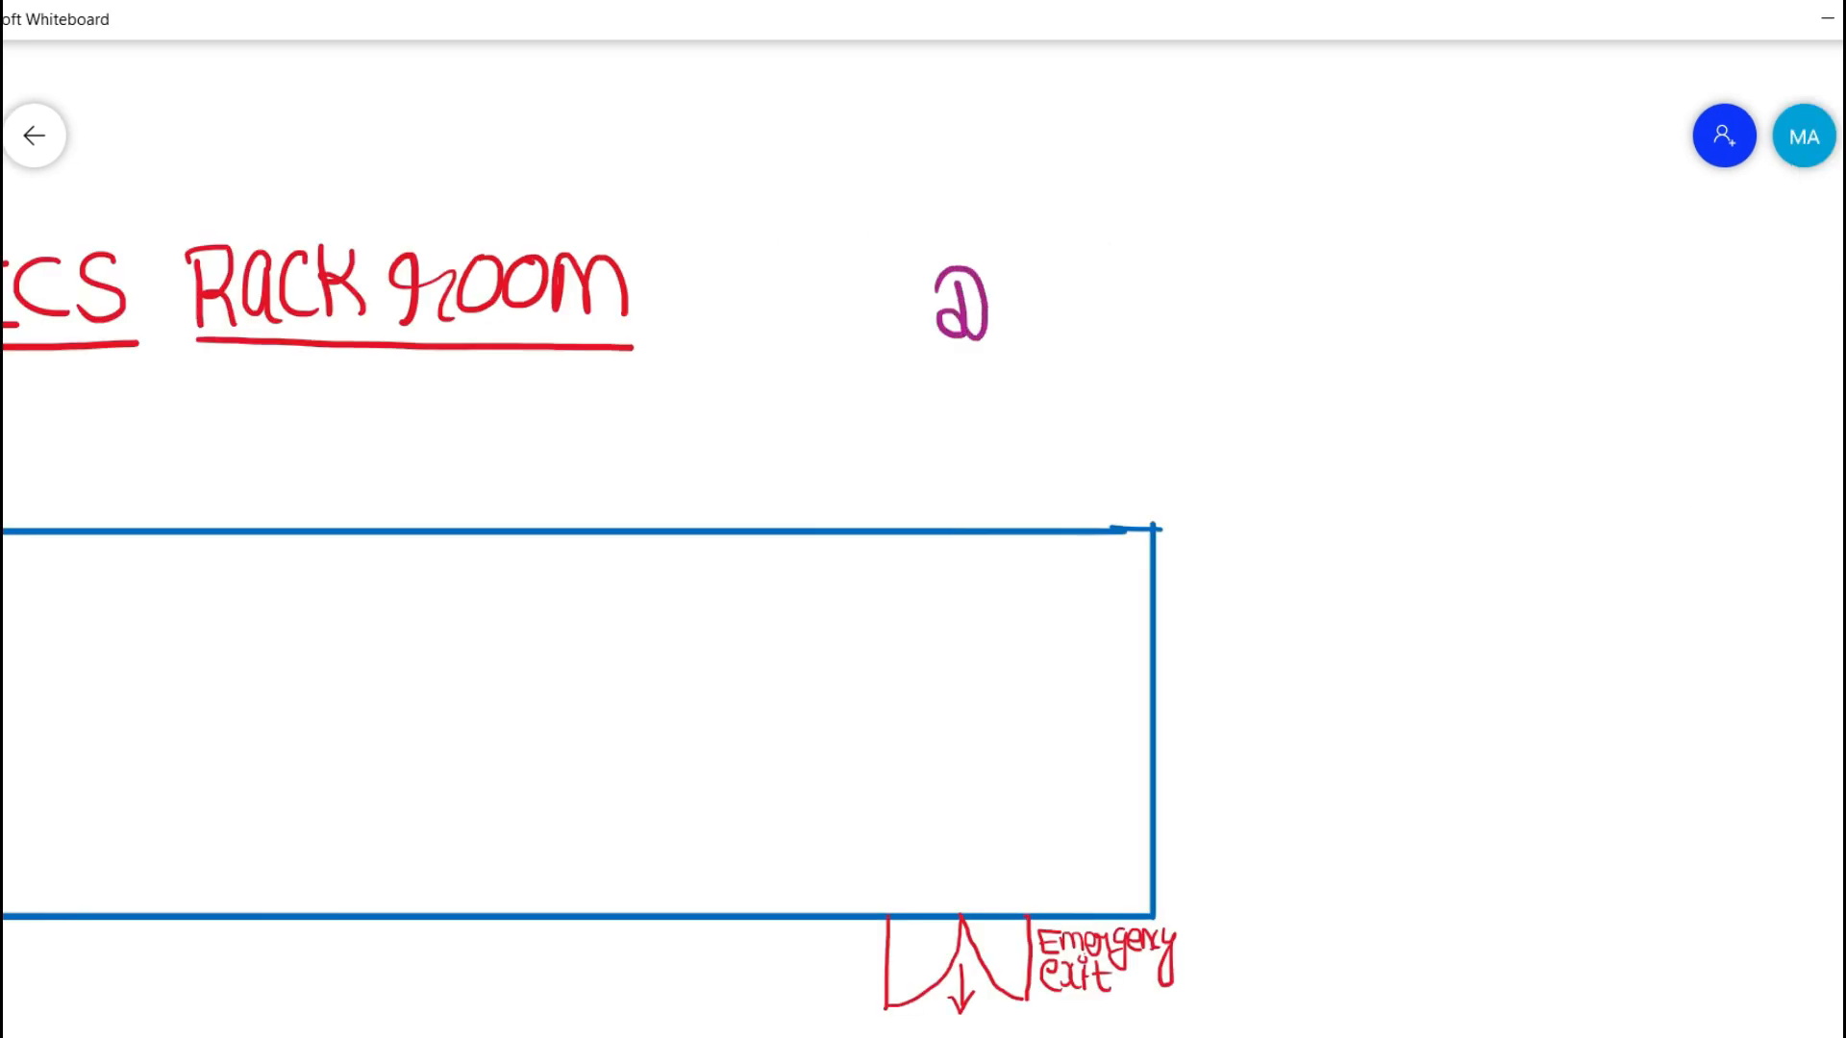
Step: Write the purple heading 'Different types of panels:' and the first line, power distribution panel
left_click_drag(1000, 300, 1130, 317)
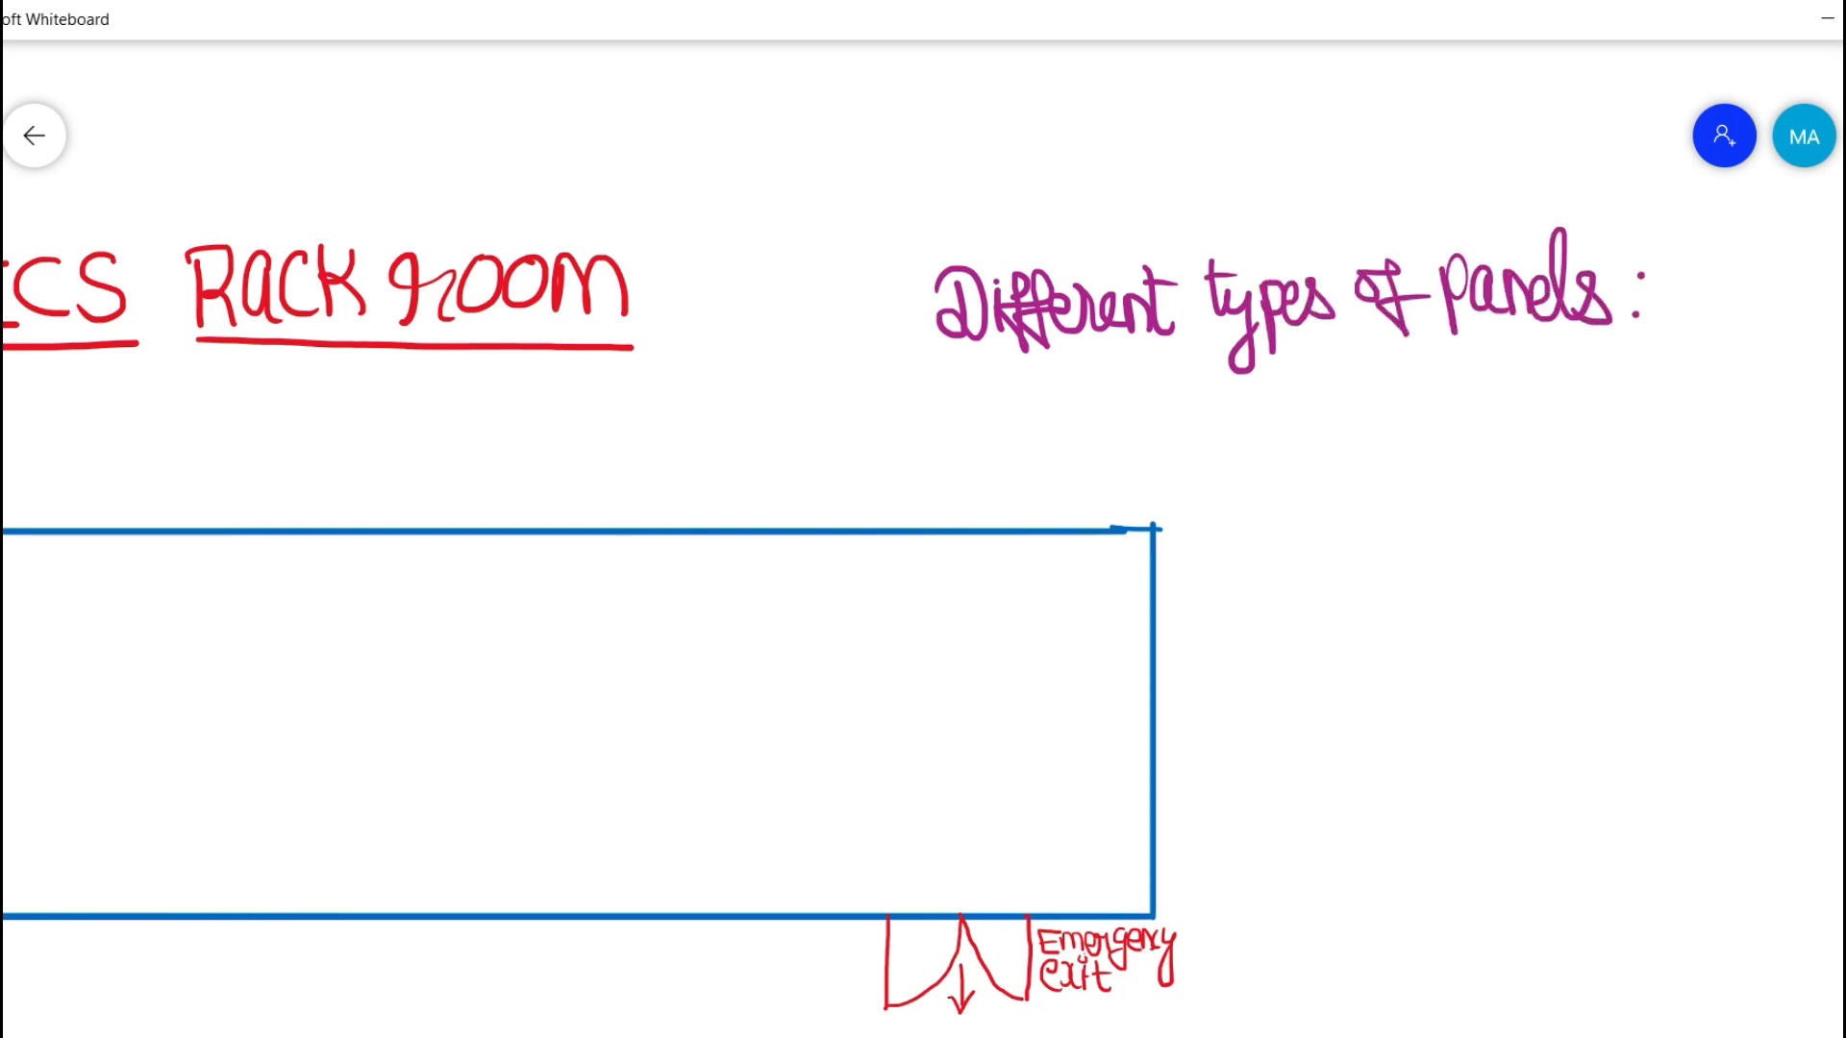
left_click_drag(1194, 406, 1289, 411)
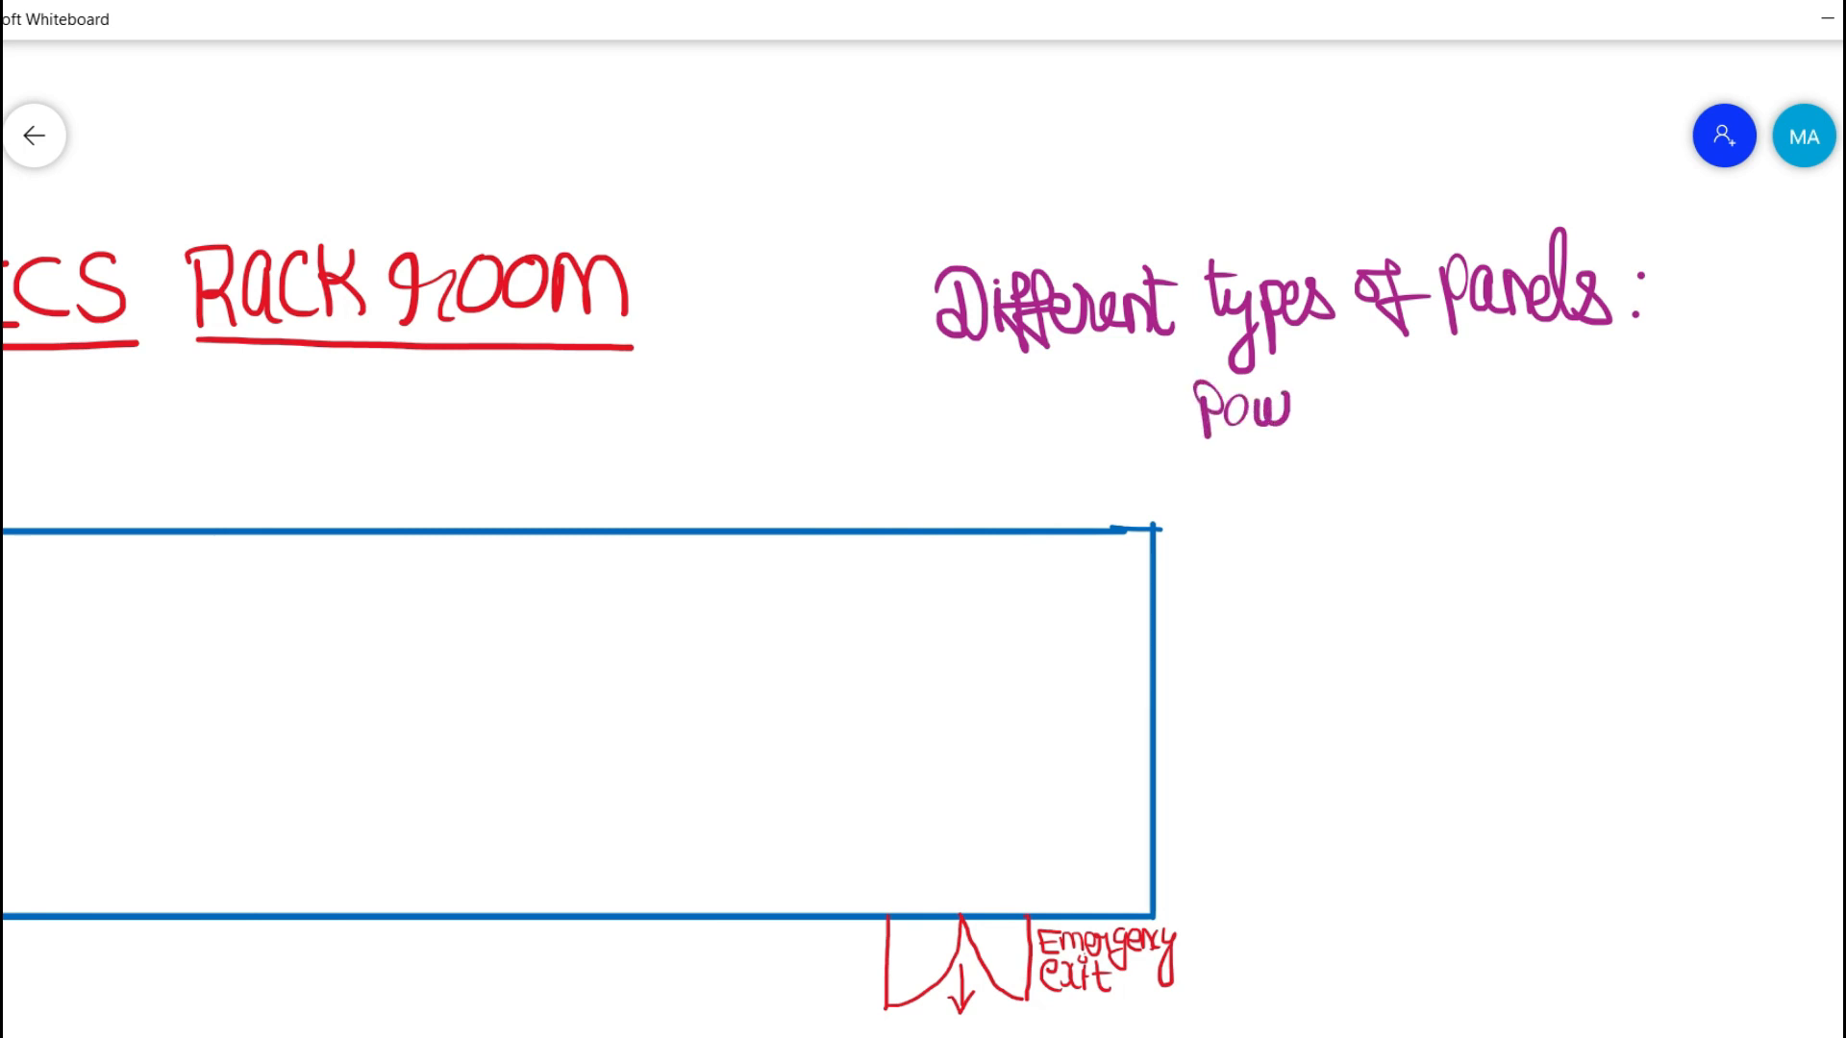
left_click_drag(1295, 406, 1436, 405)
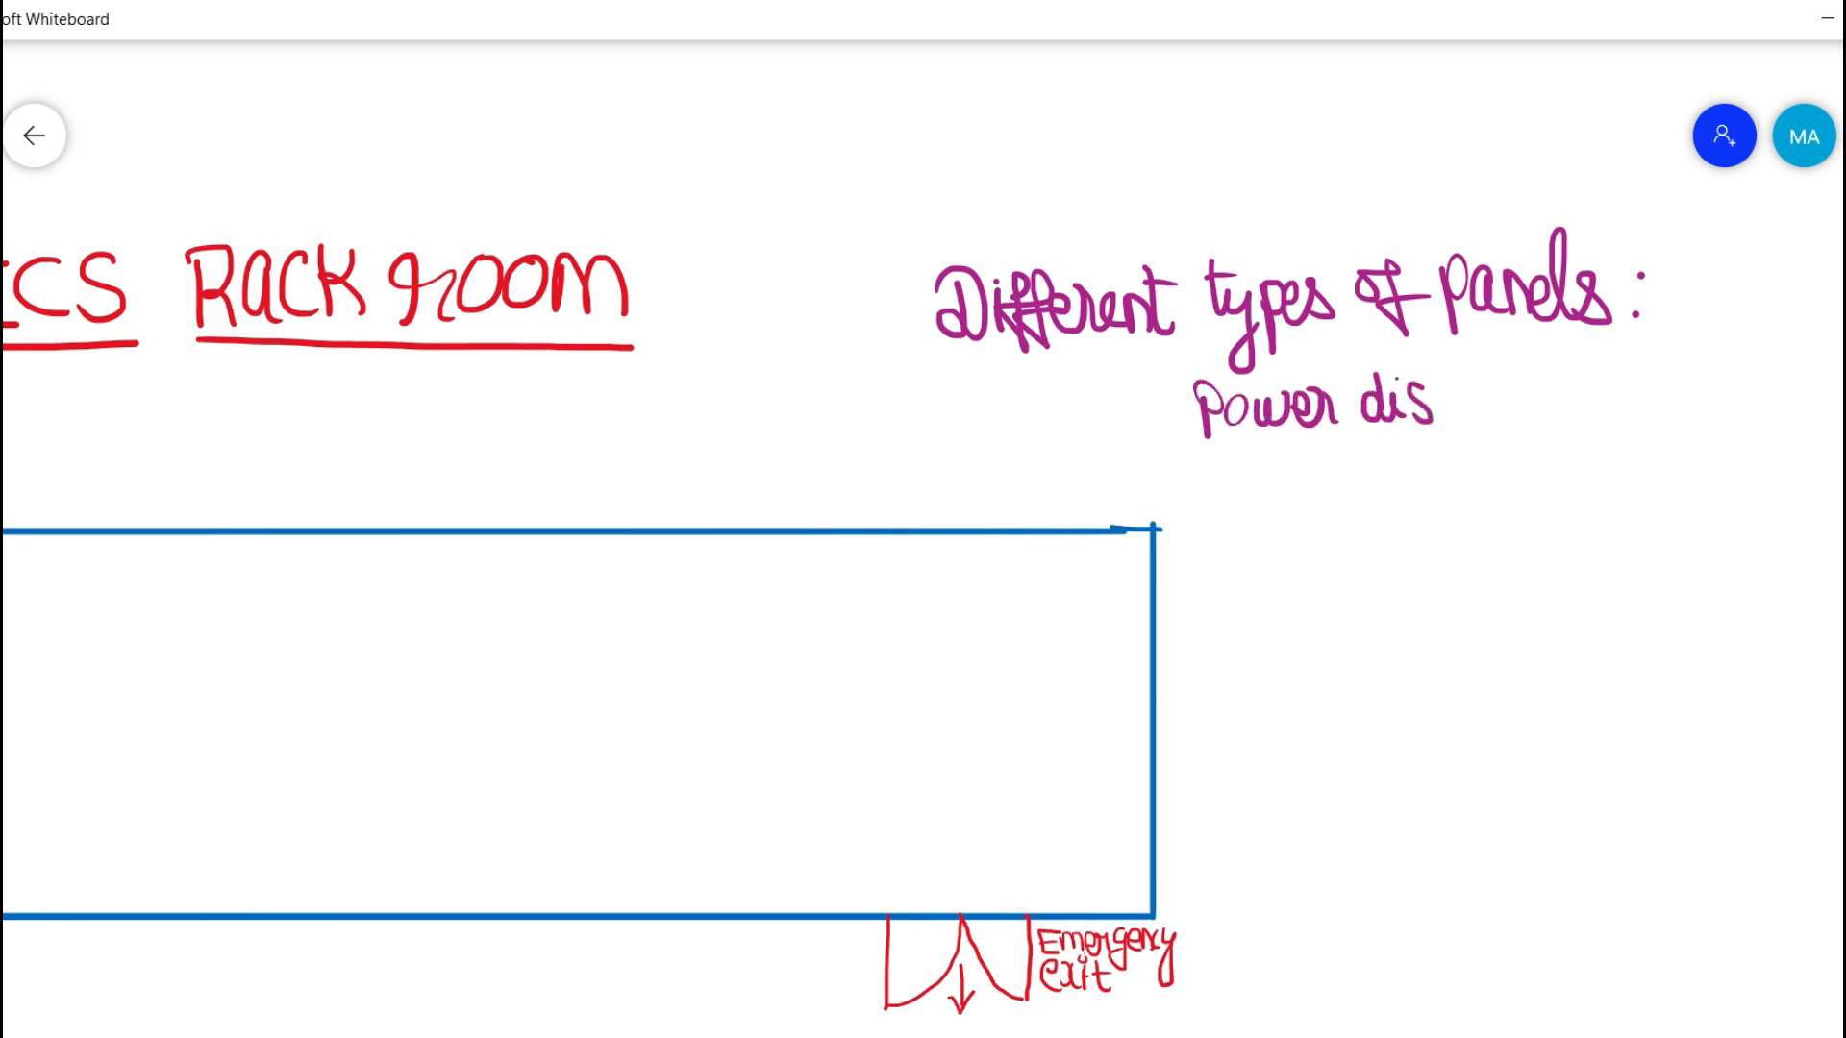
type("distribution panel")
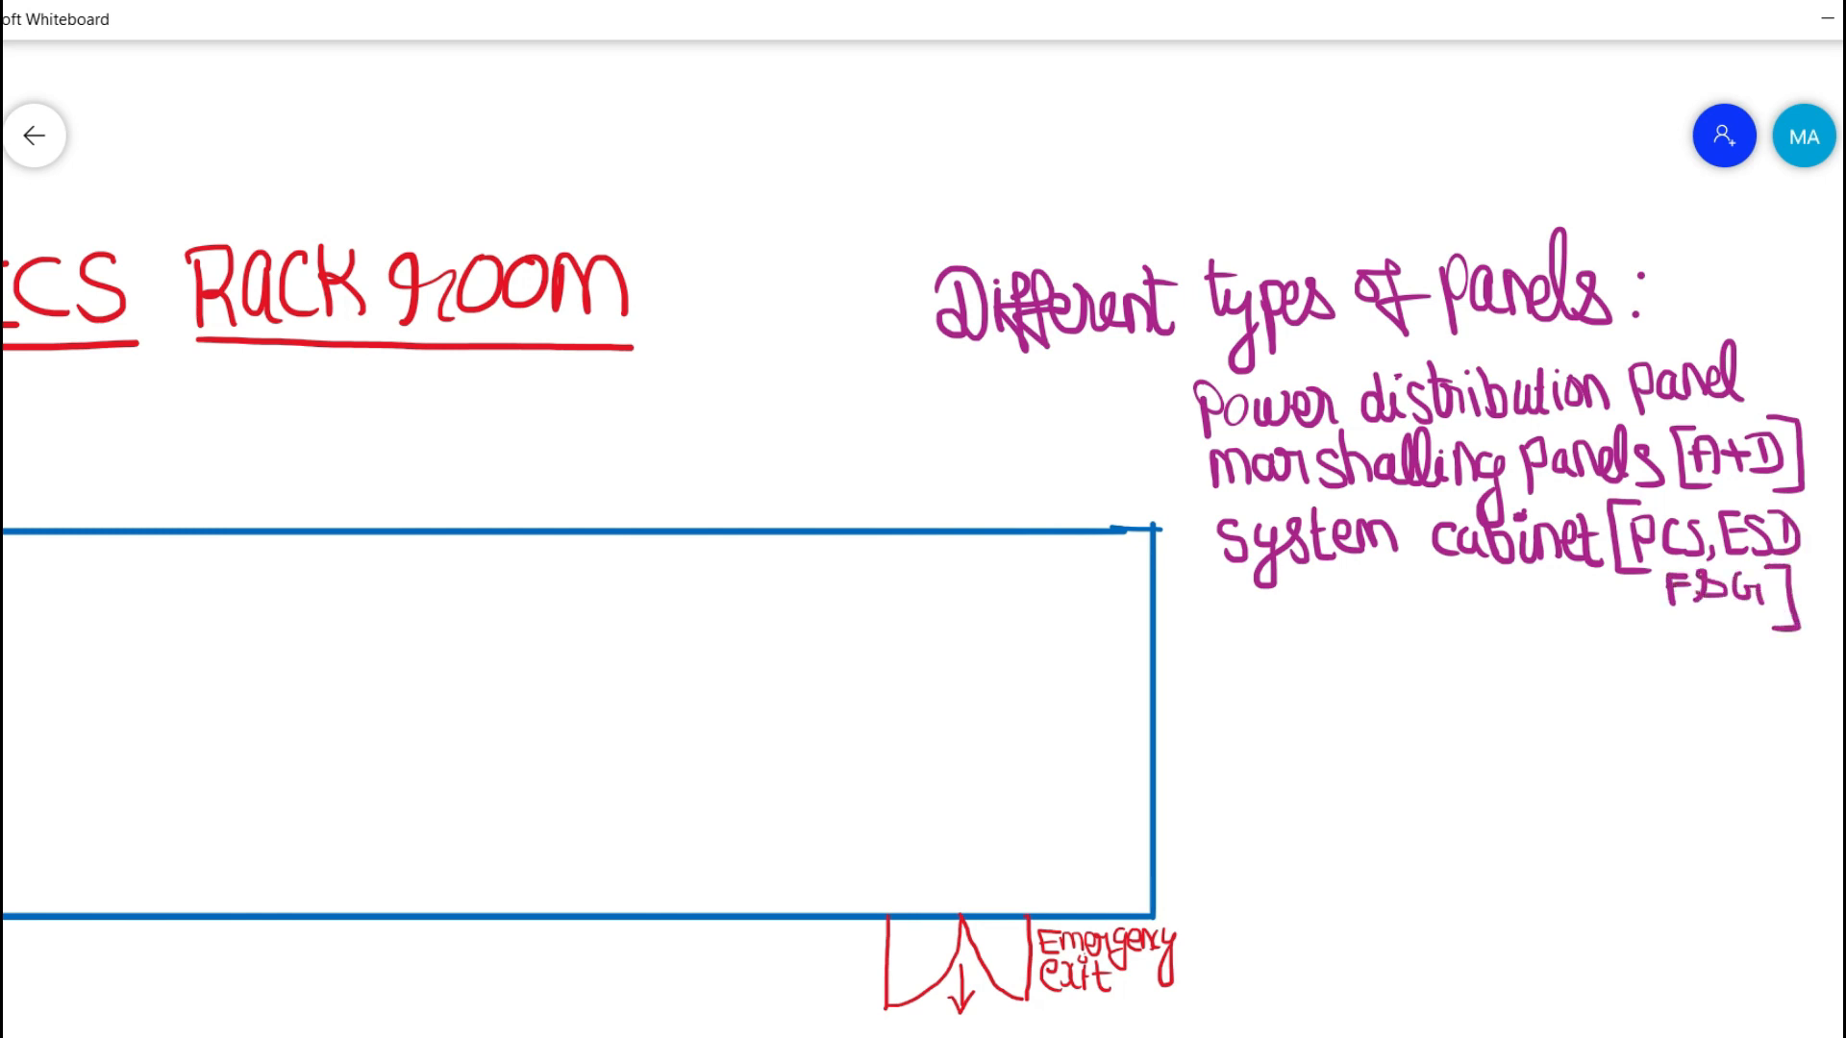
Step: Add the remaining panel types: Telecom, REPS and the last panel line
type("Telecom panels")
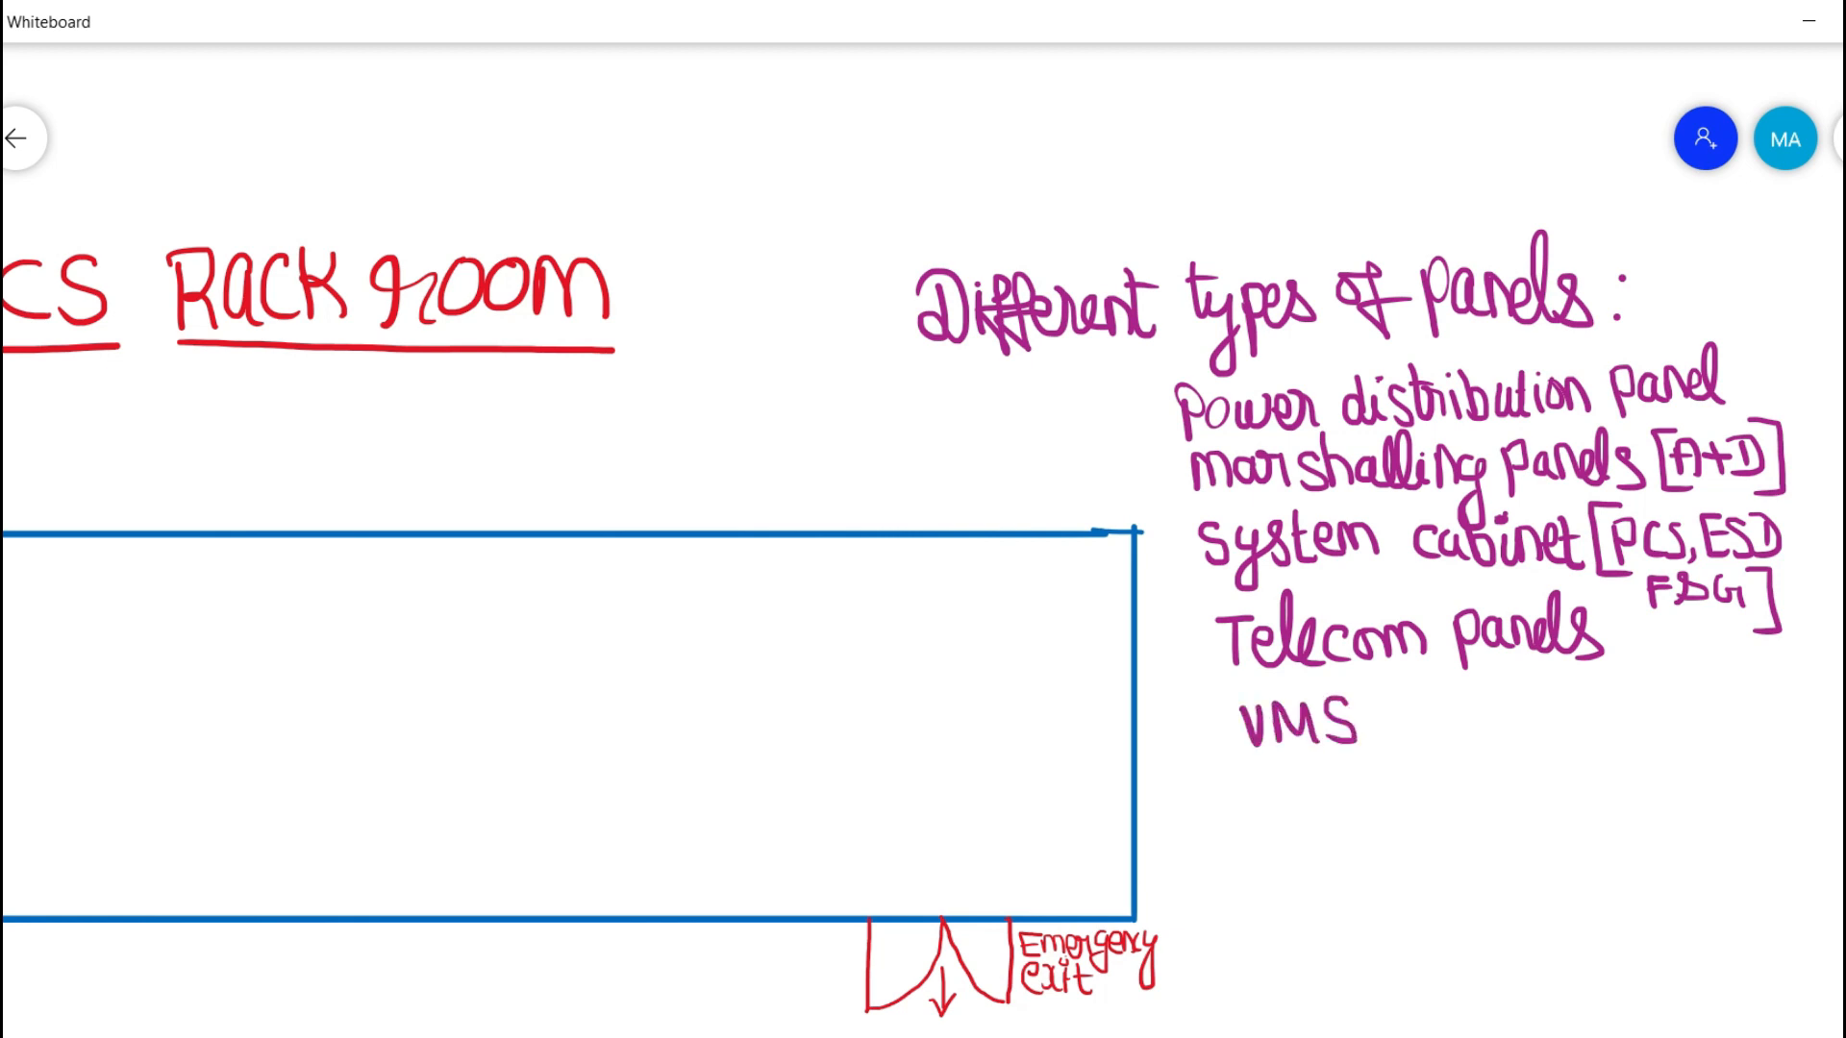
type("[REPS]")
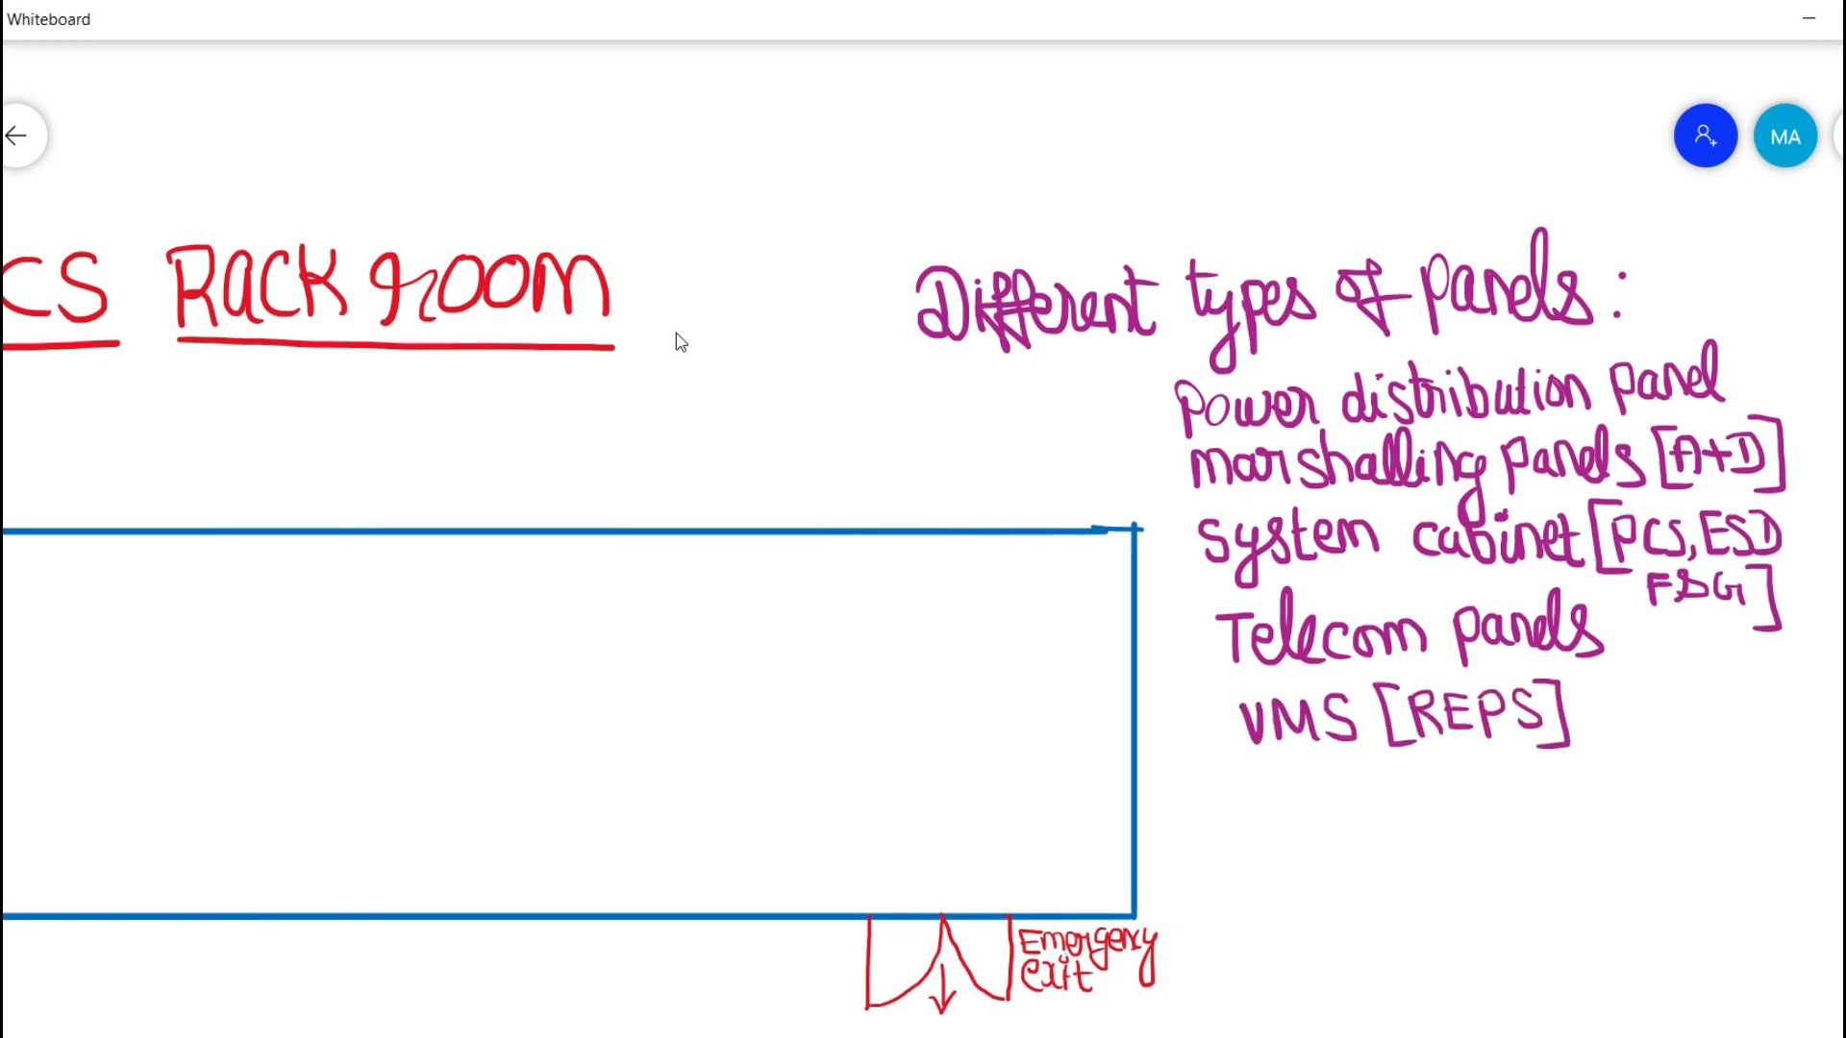
left_click_drag(1259, 777, 1282, 777)
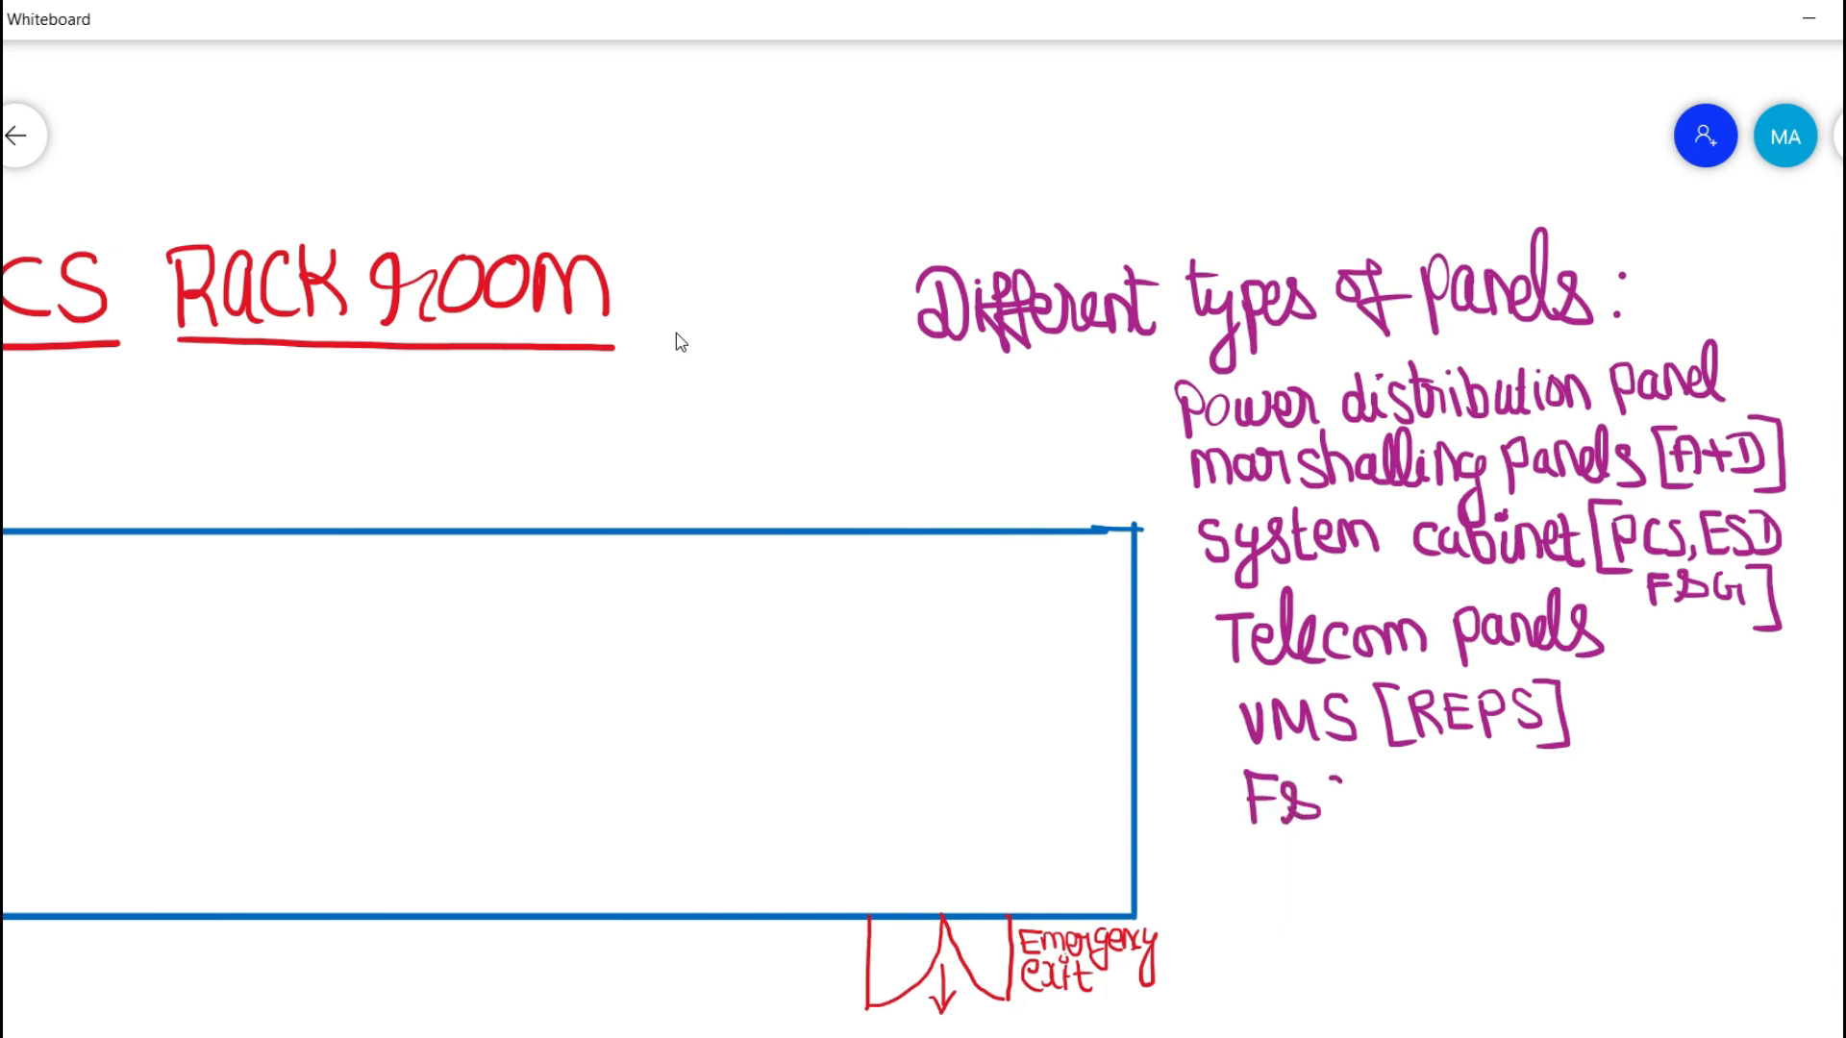
left_click_drag(1294, 788, 1413, 789)
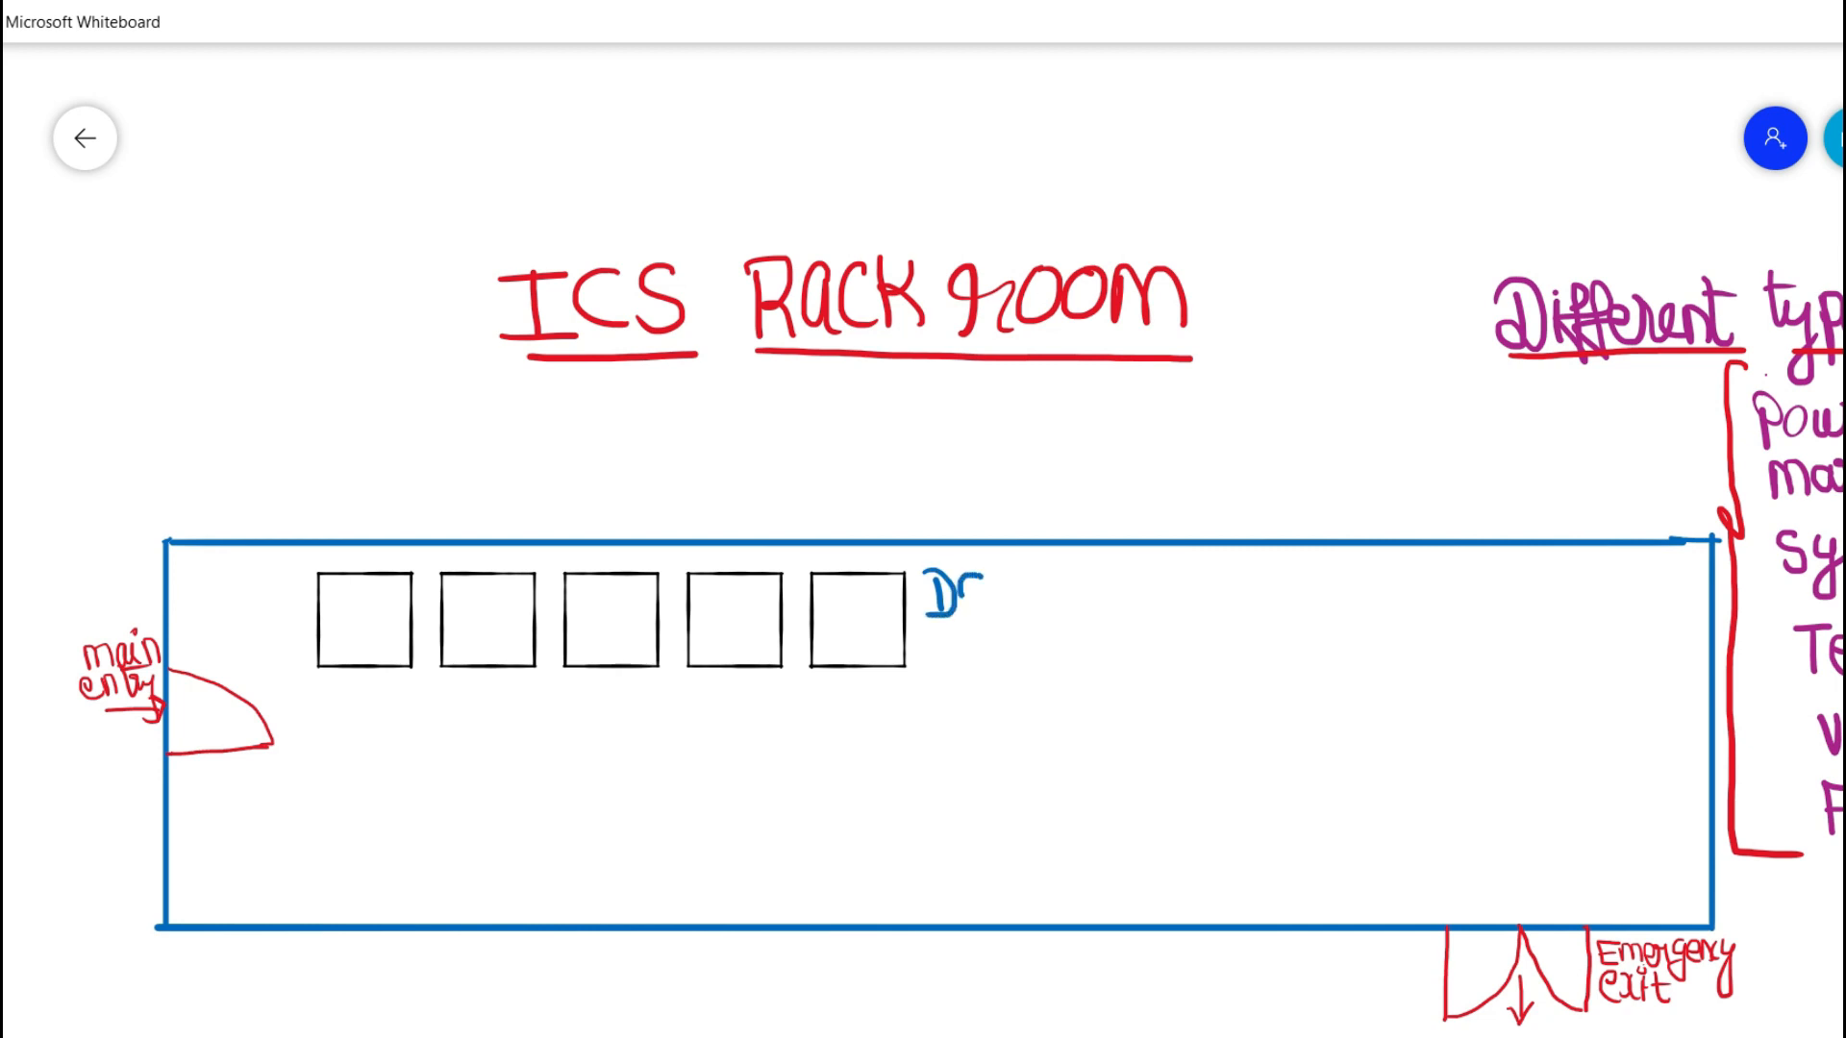
Step: Label the top row of squares 'DCS' in blue and start the second row's 'E' label
left_click_drag(965, 600, 1019, 588)
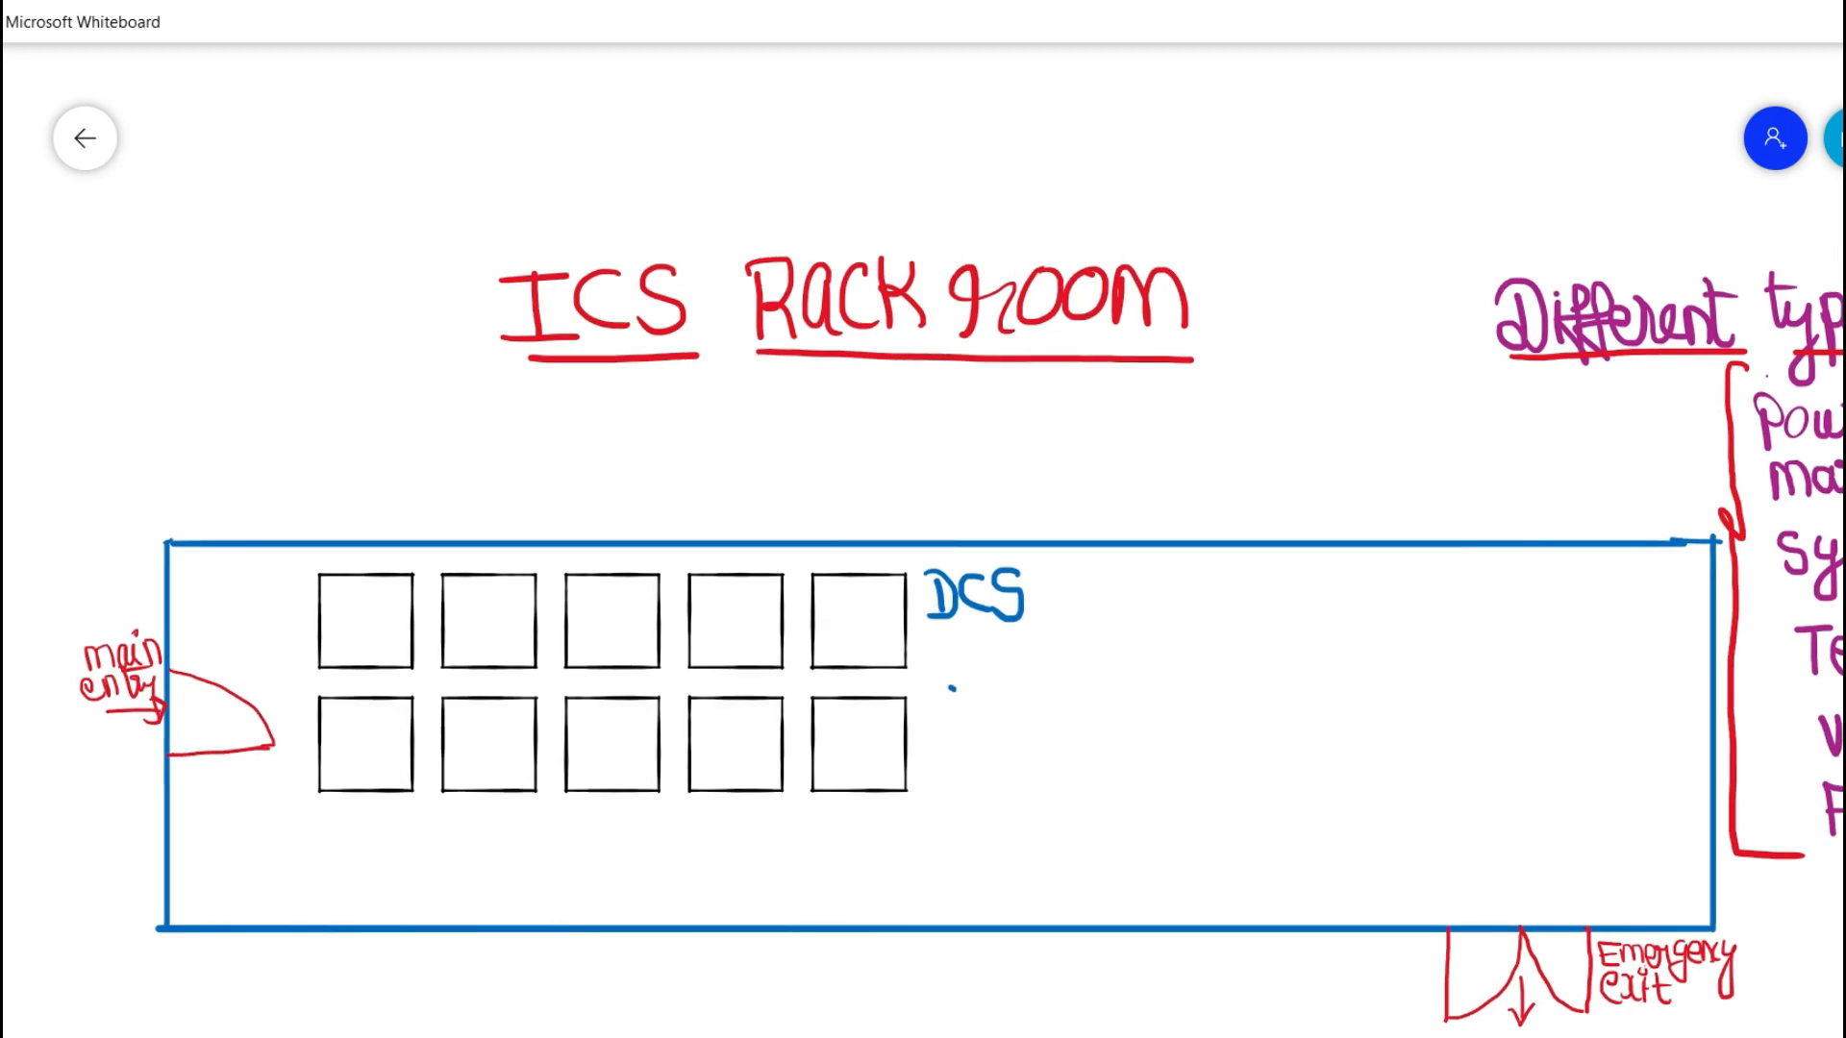
type("ESD")
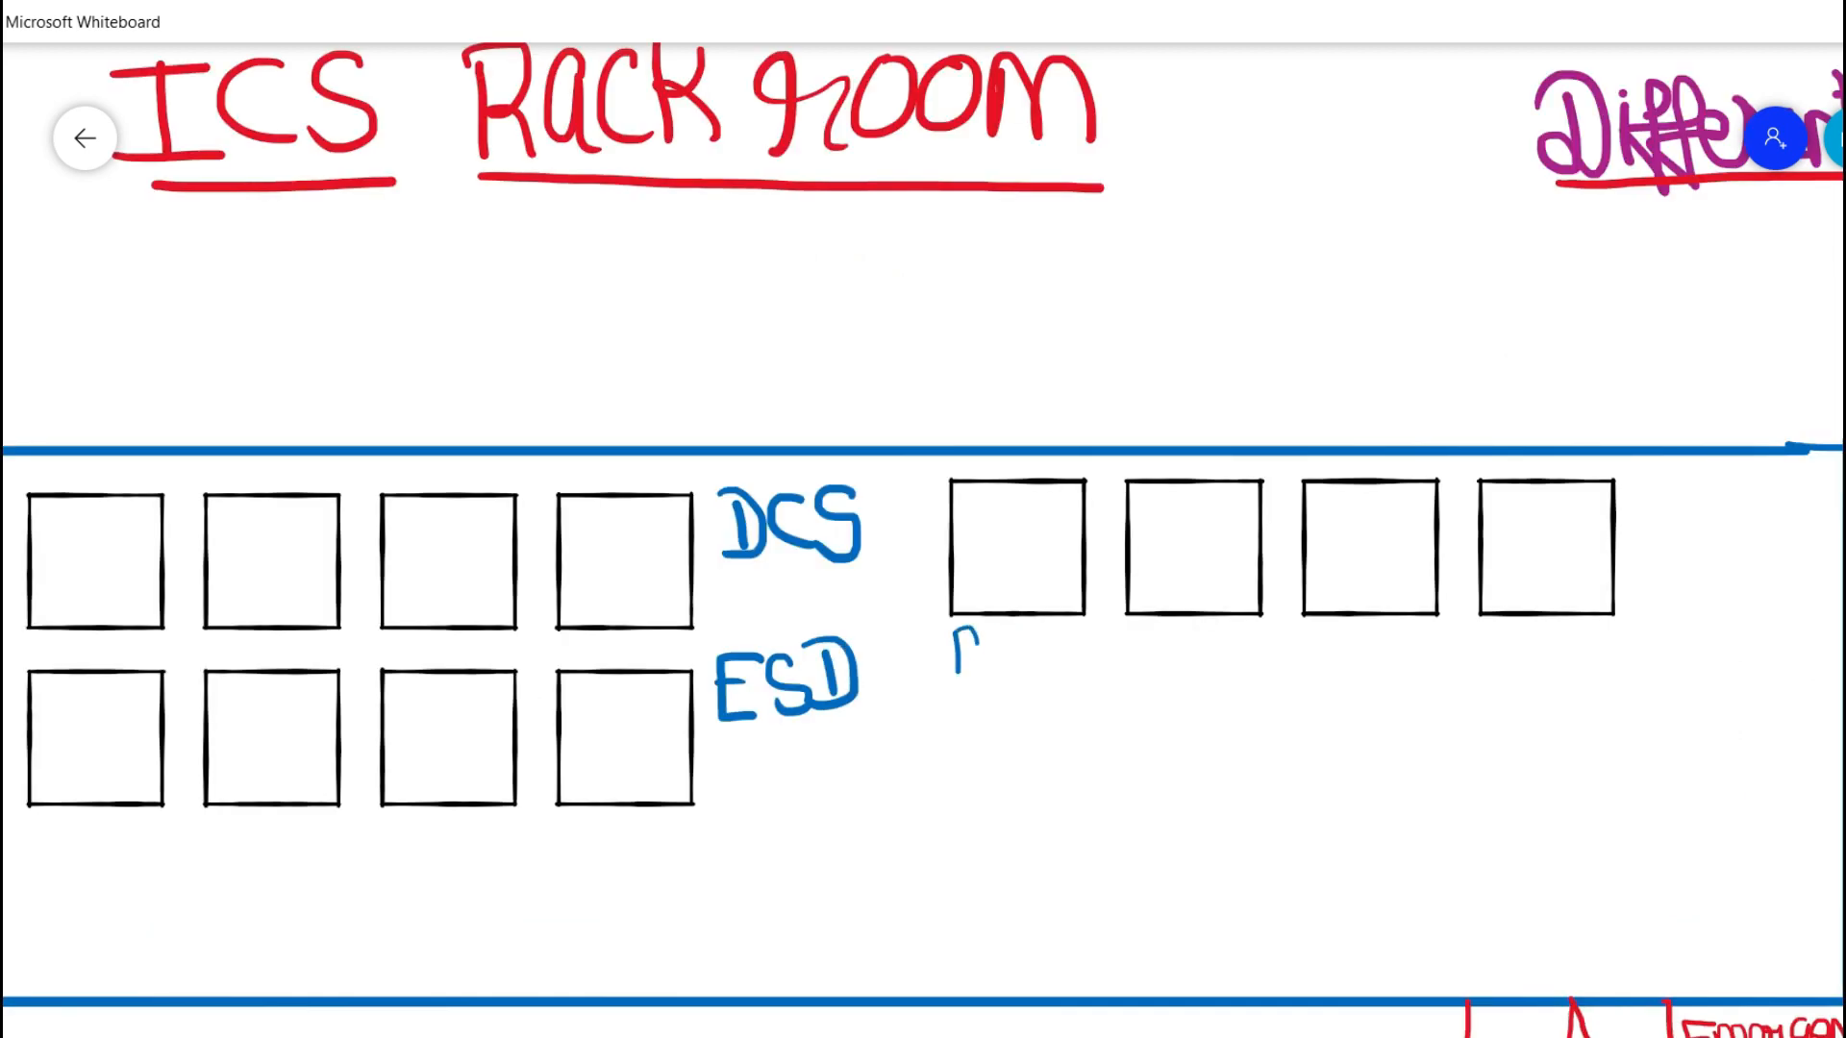
Step: Label the new panels REPS, Telecom, FAP, GRP and the lower PLC-B square
type("REI")
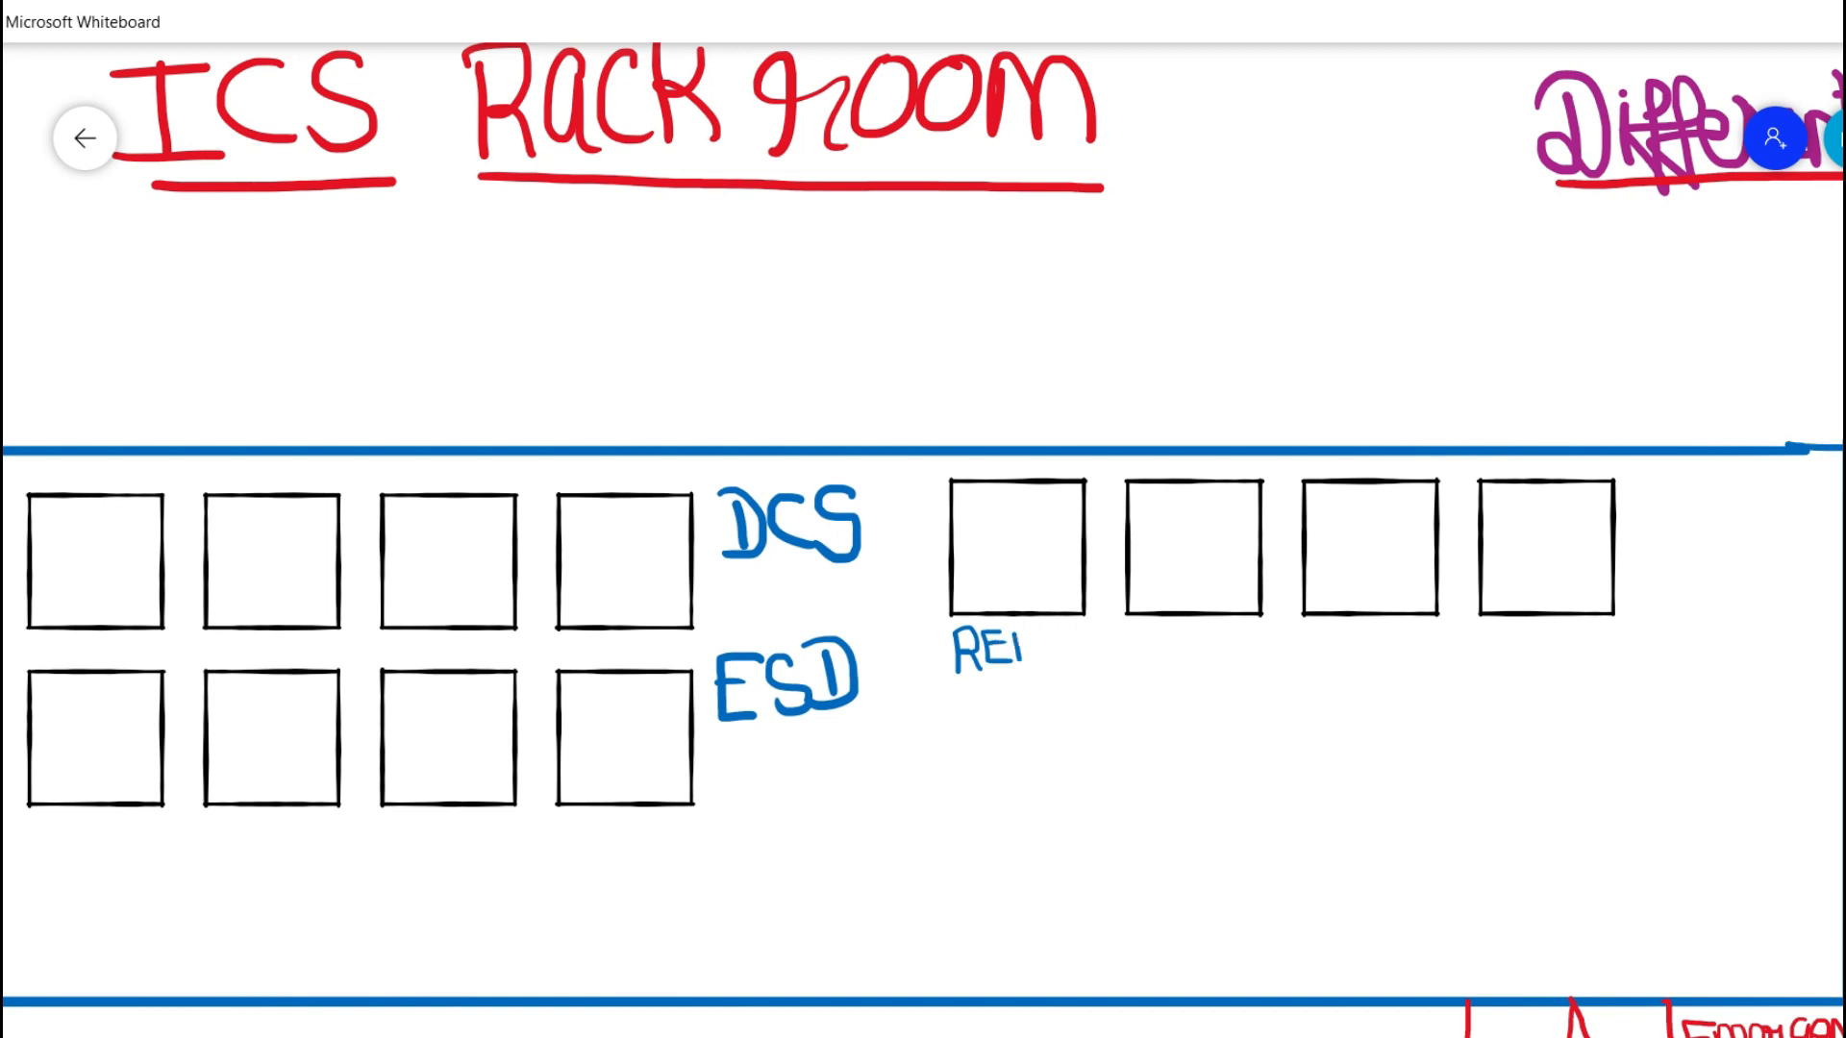
type("PS")
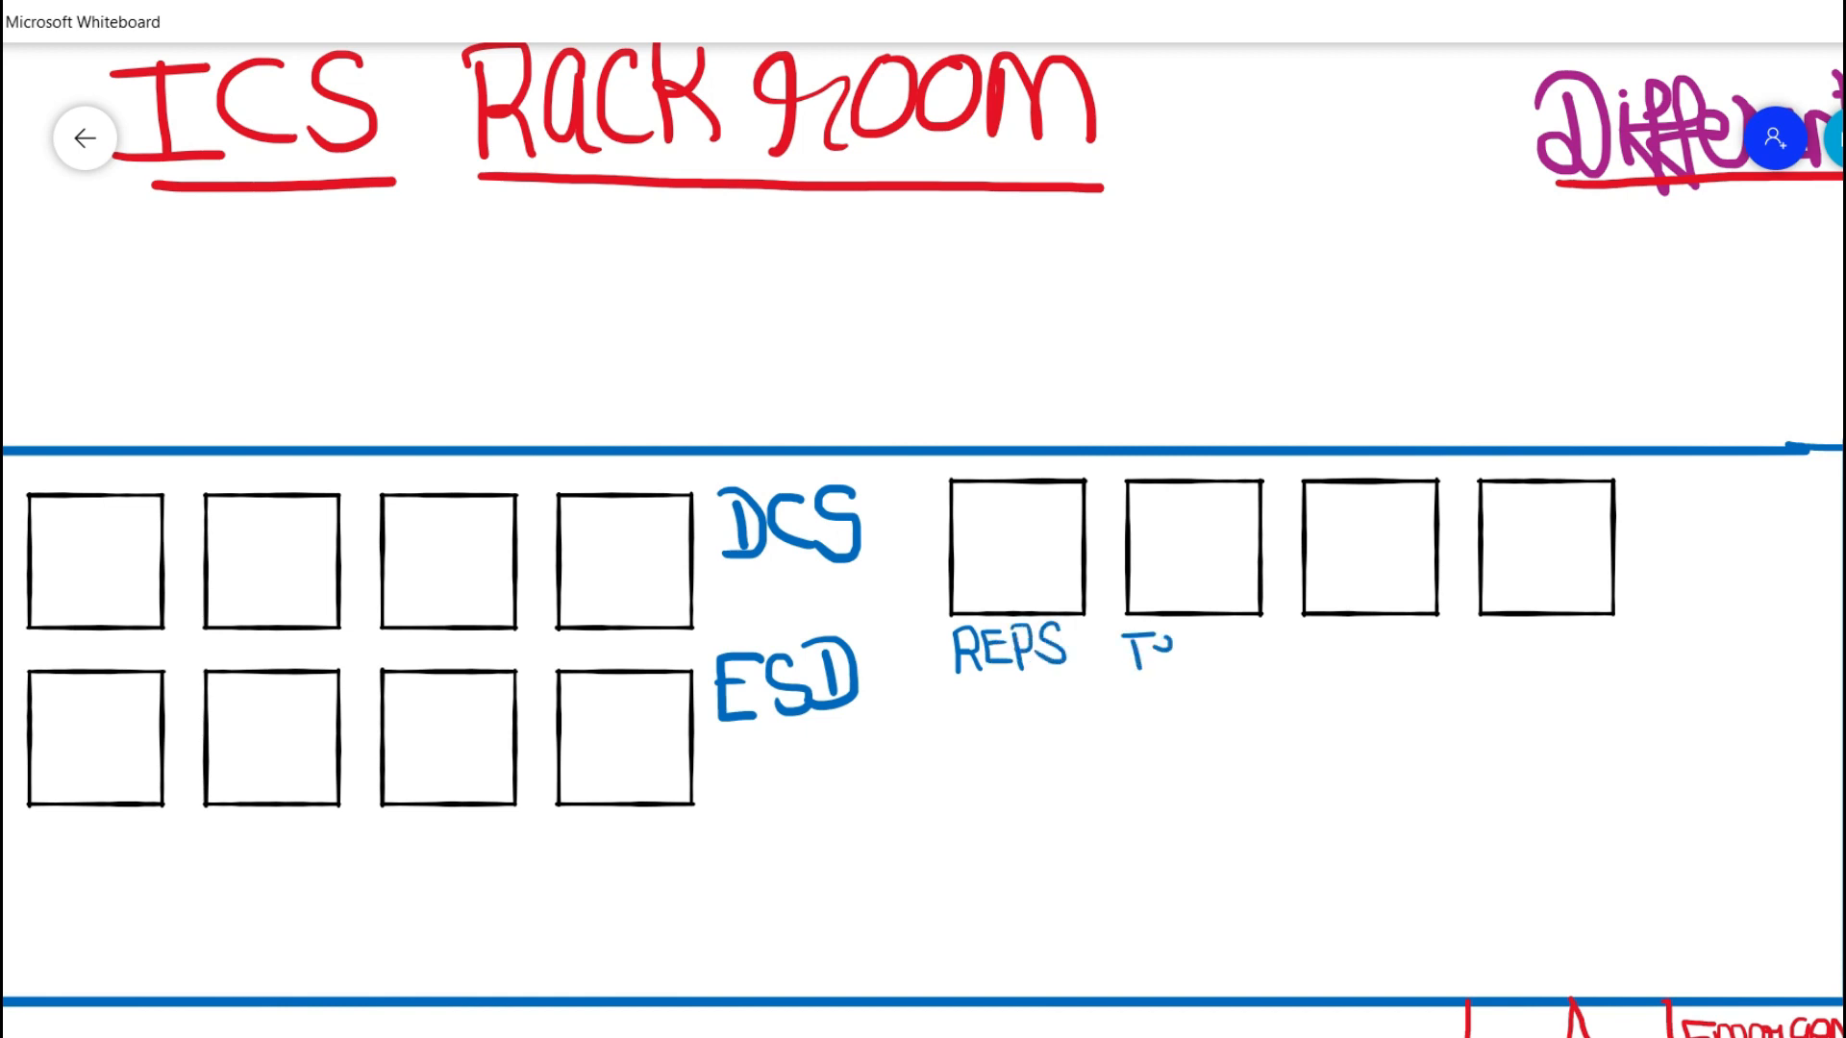
type("Telecom")
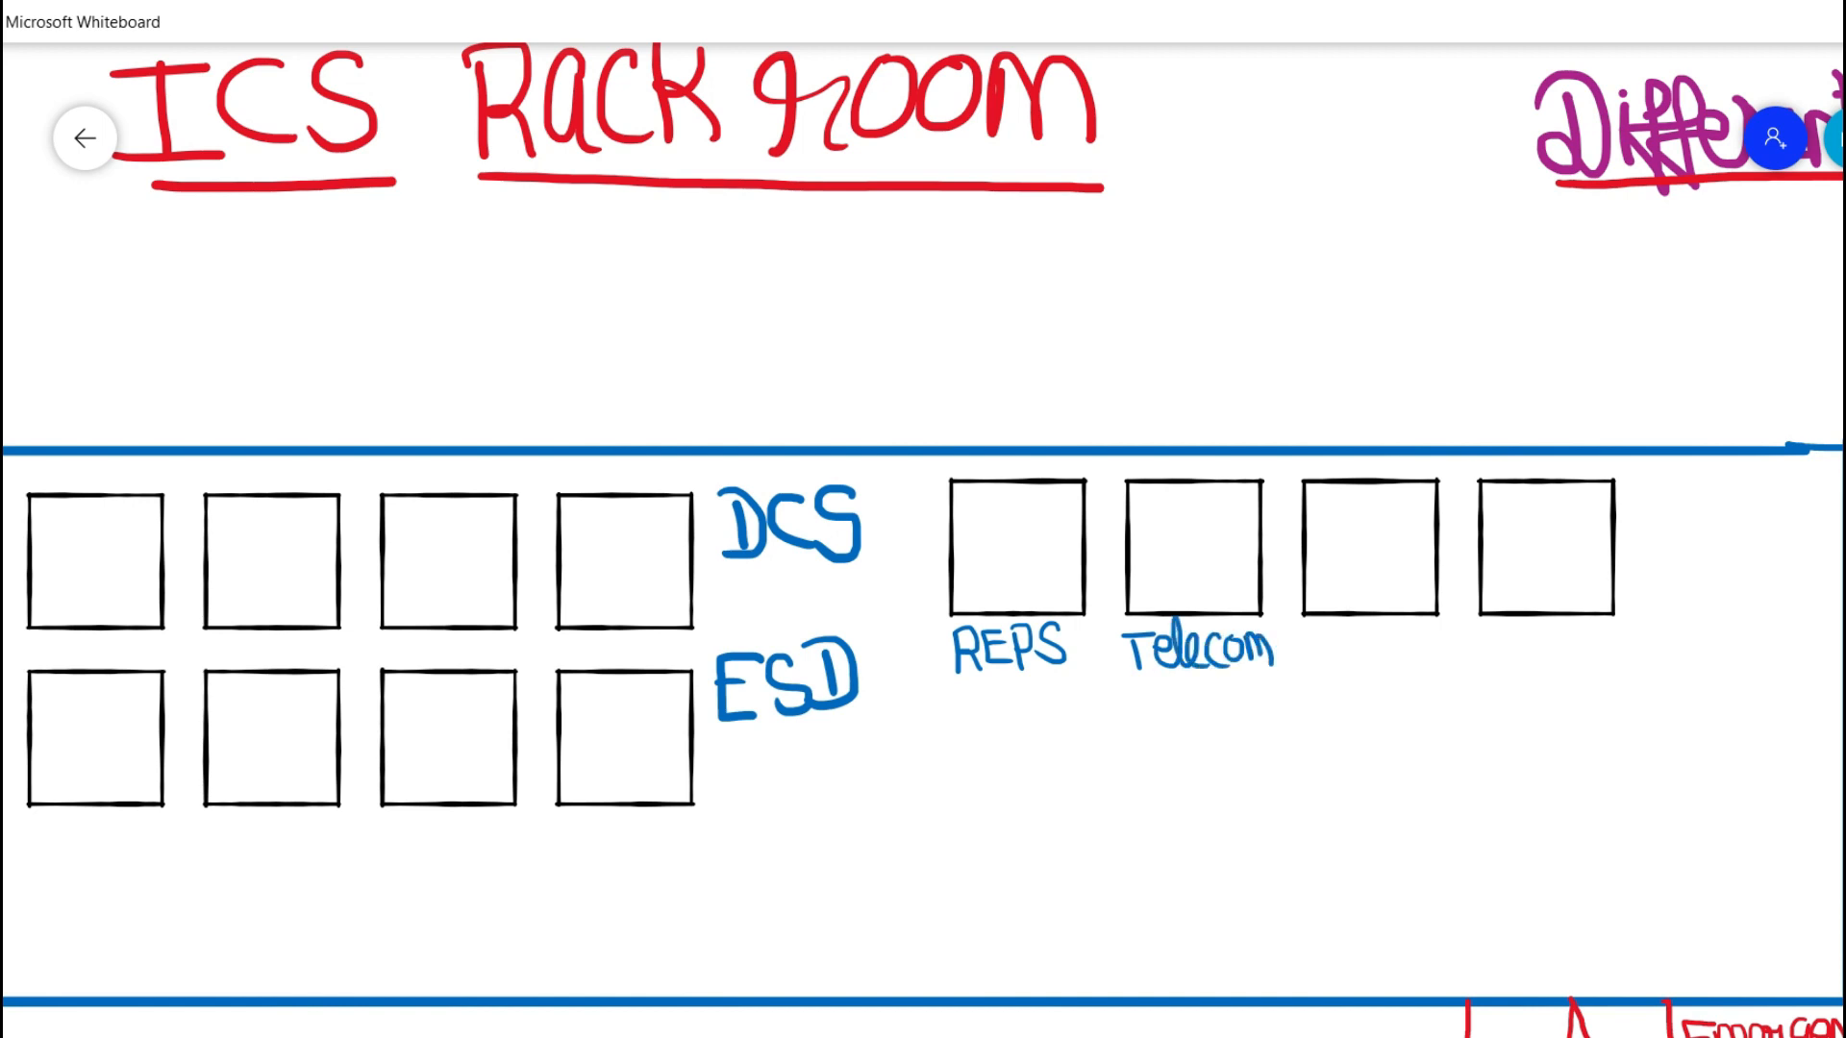
type("FAP")
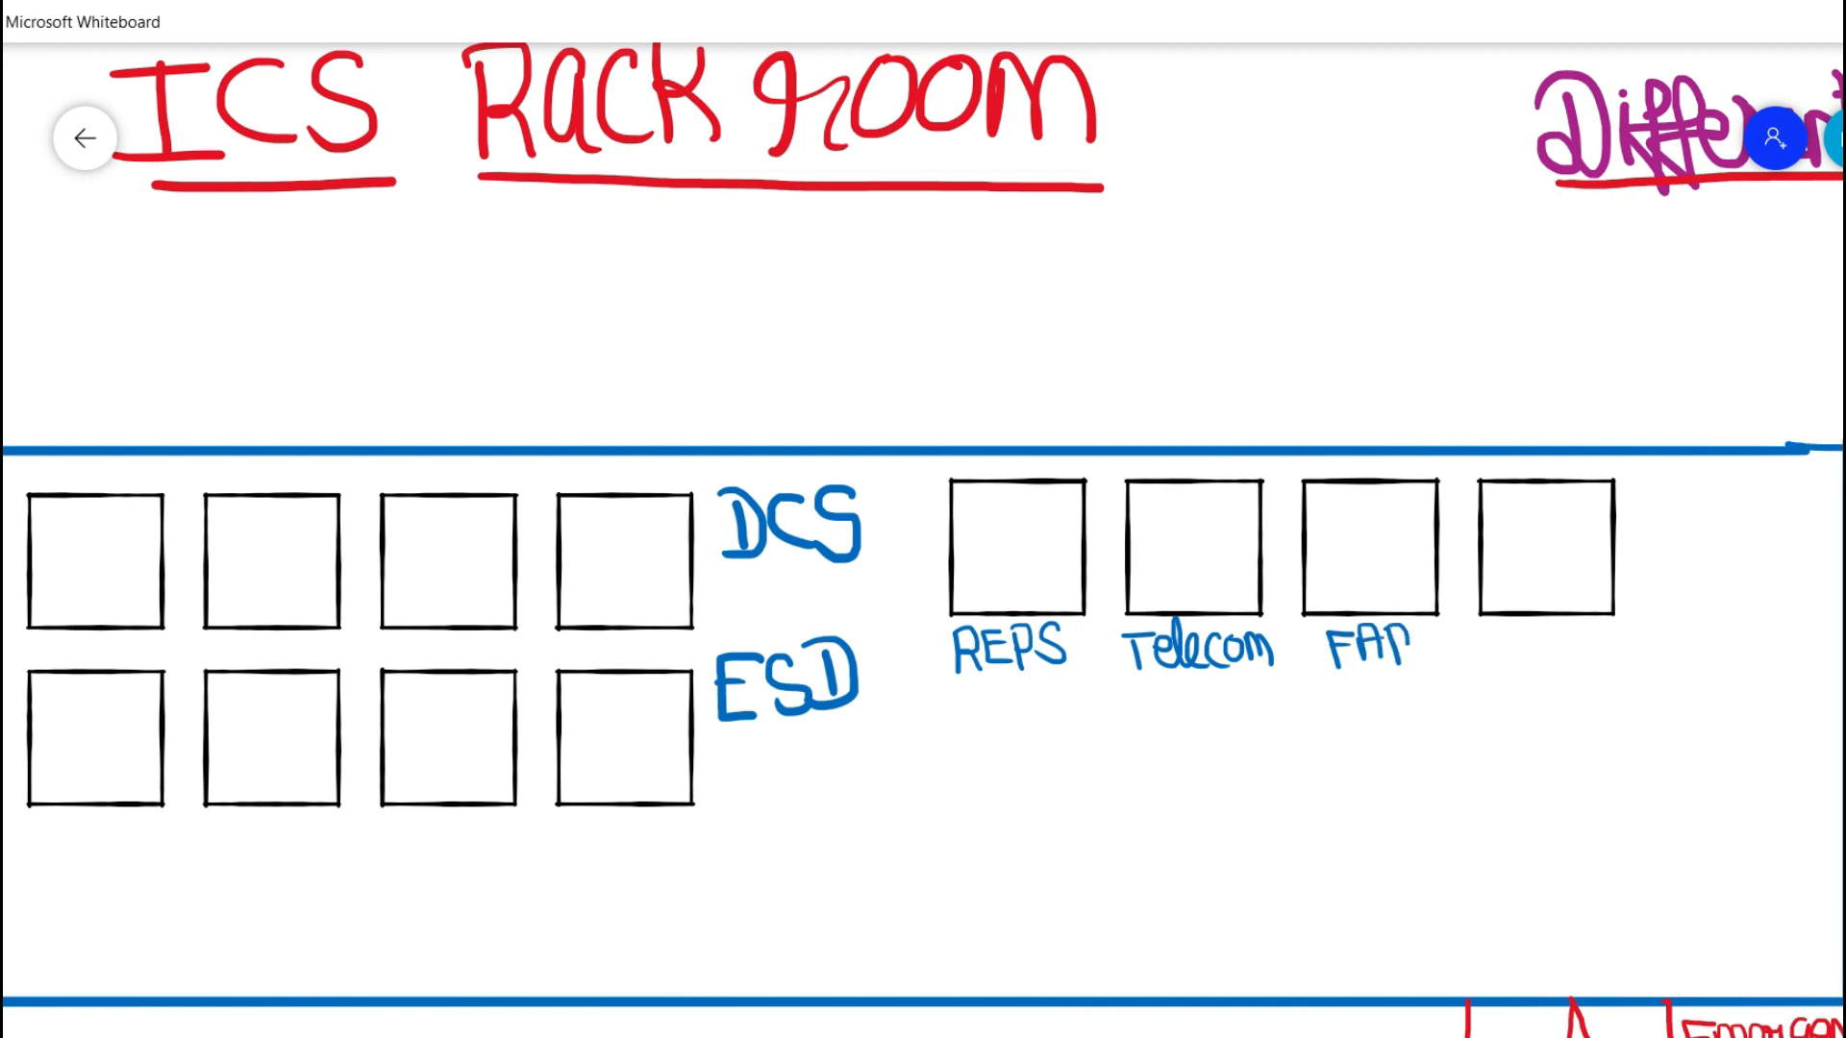
type("GRP")
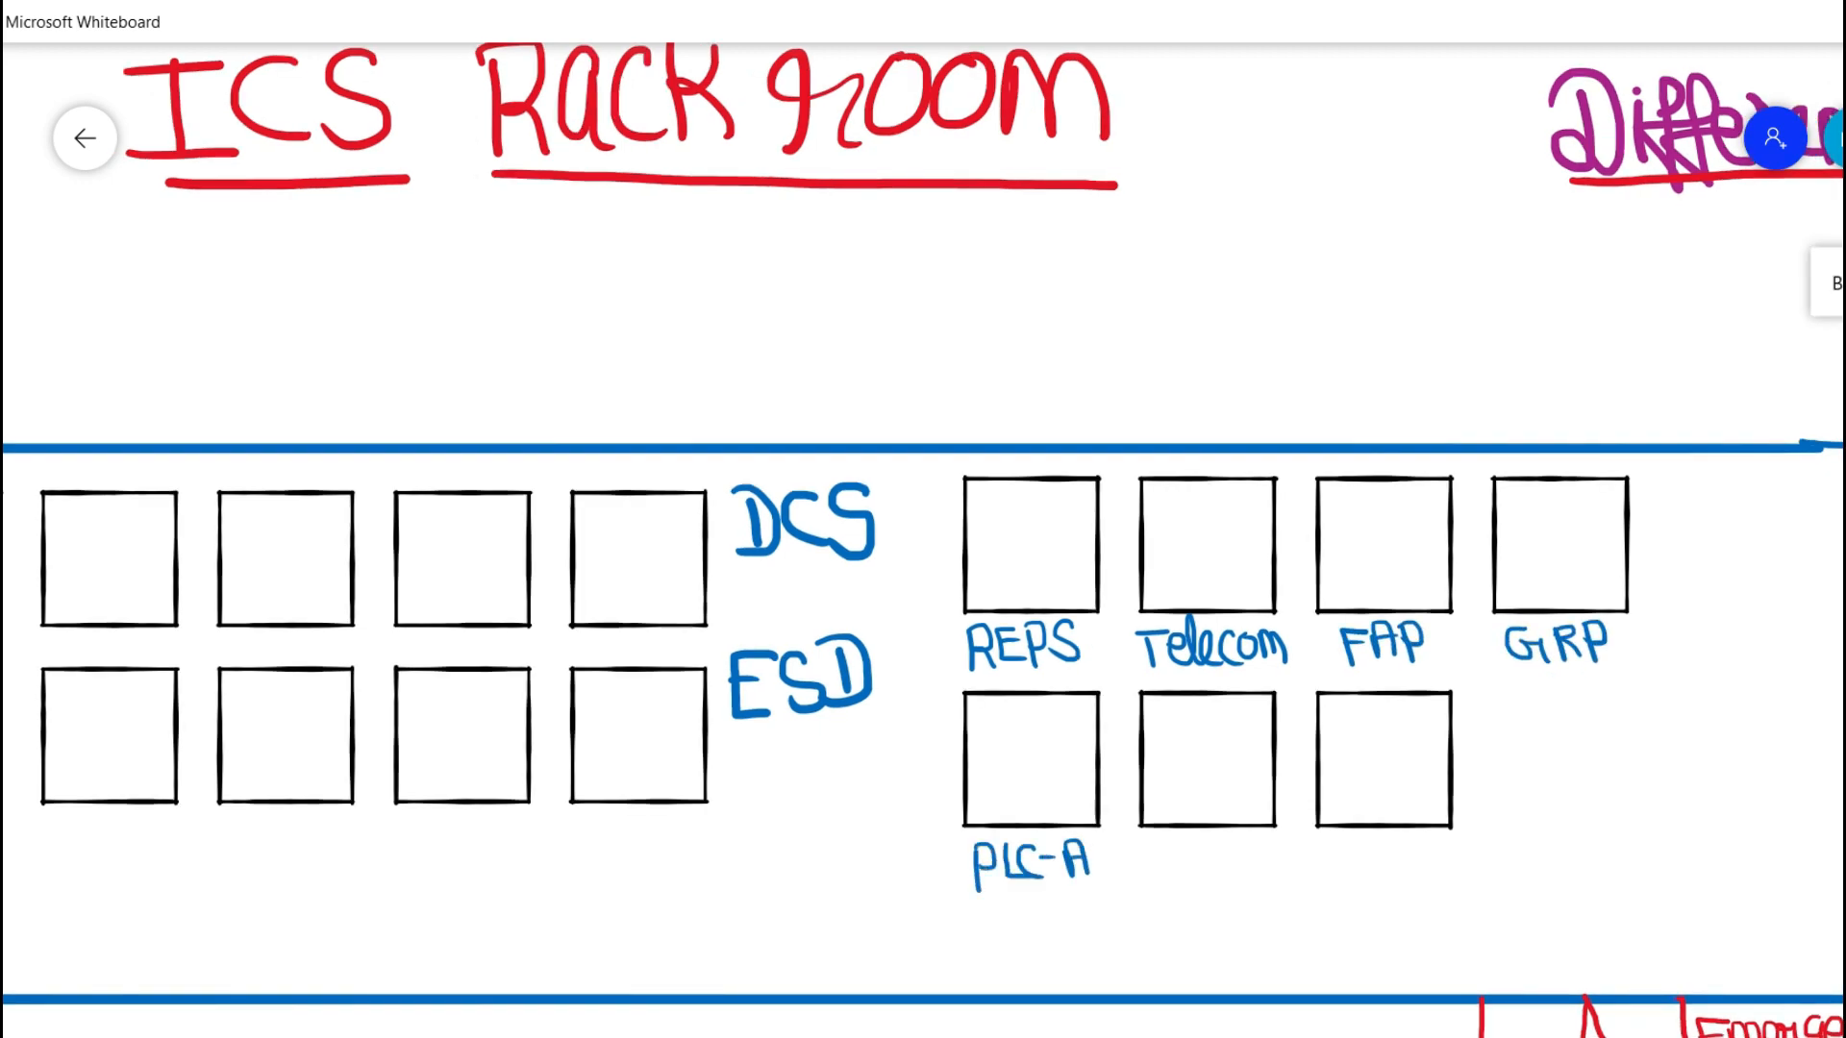
type("PLC-B")
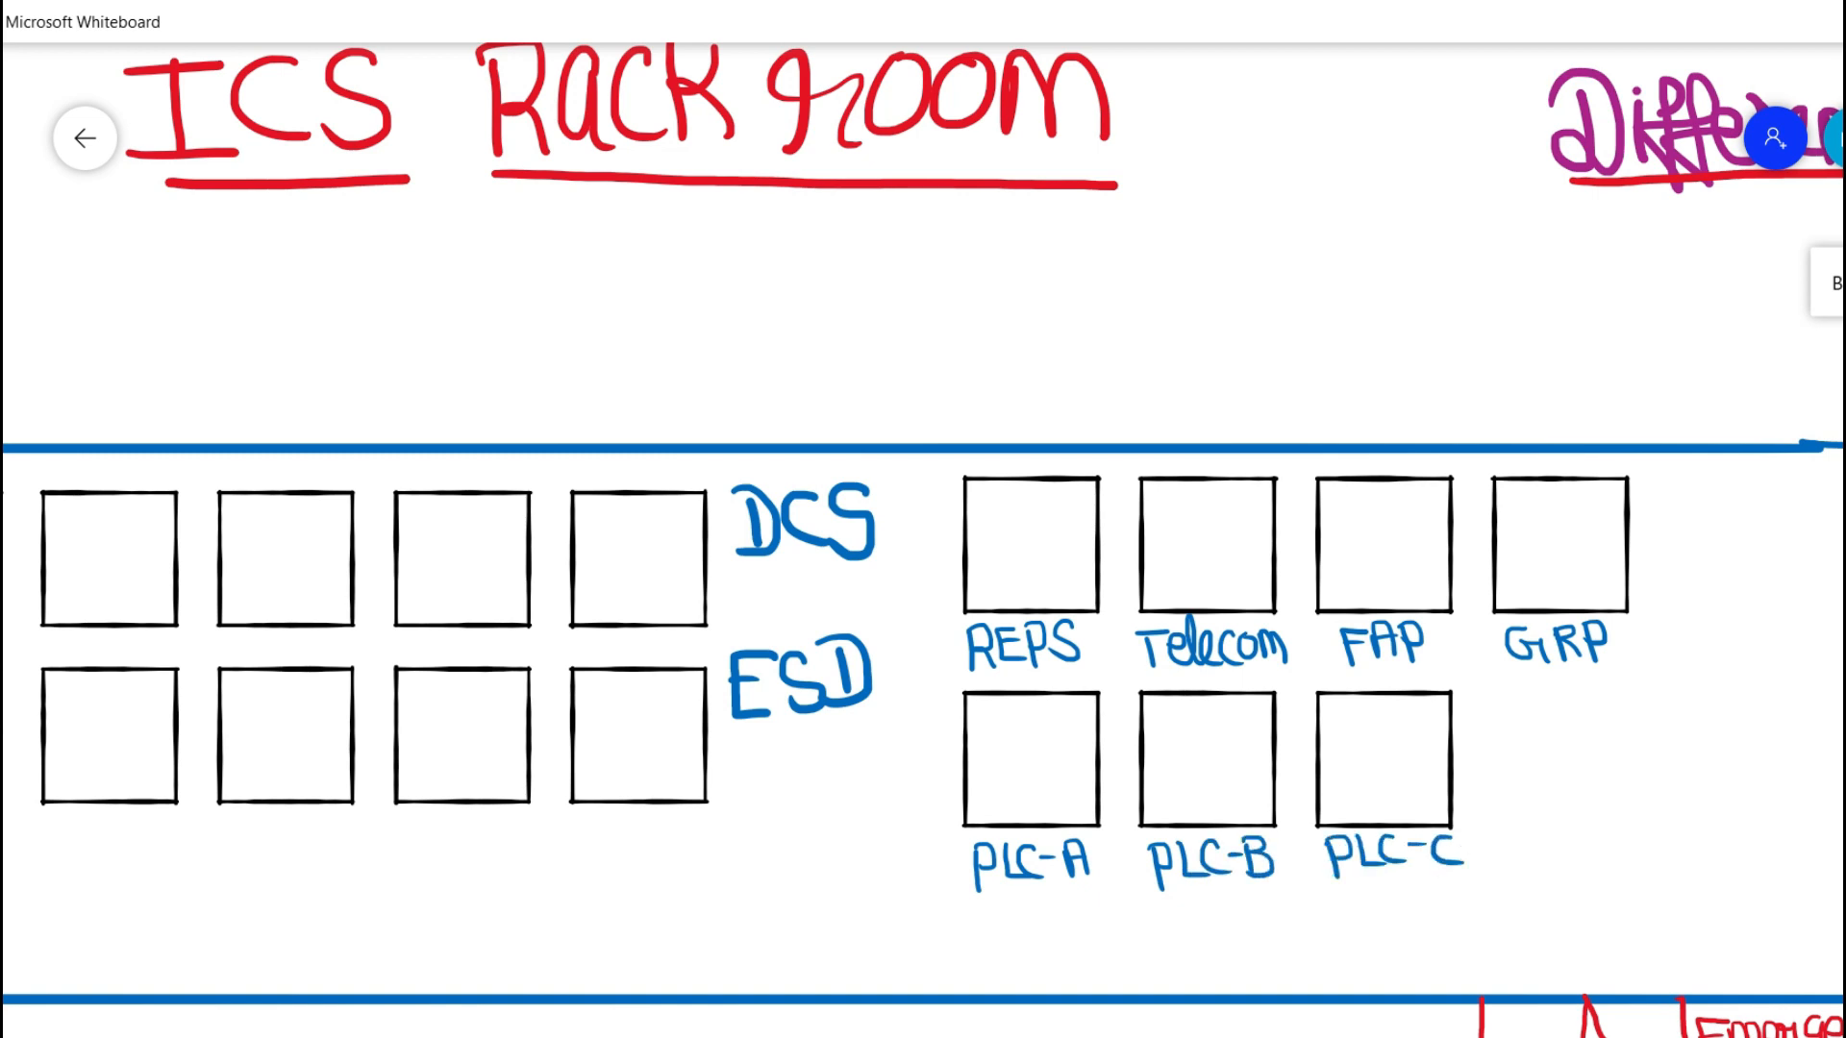